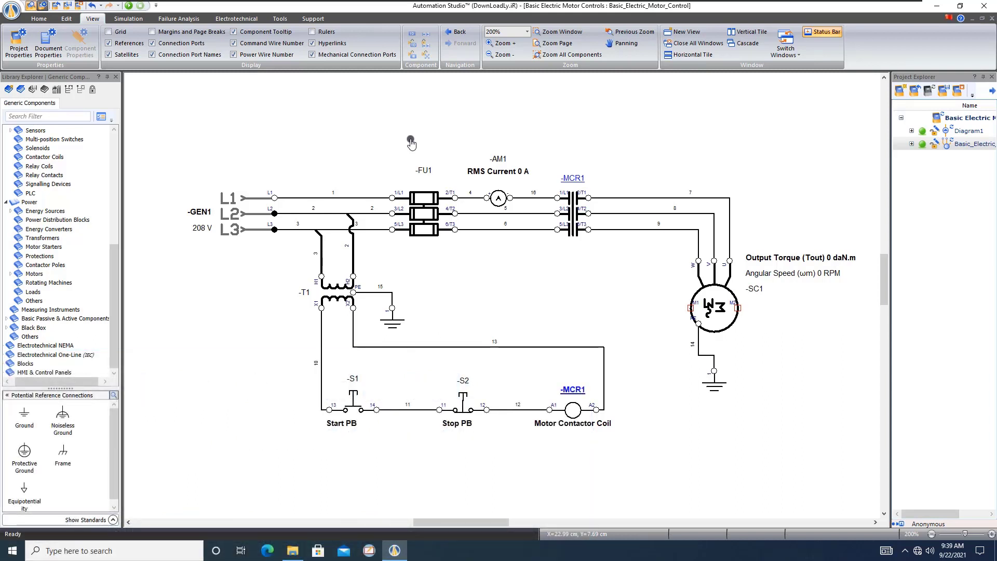
mouse_move(420, 135)
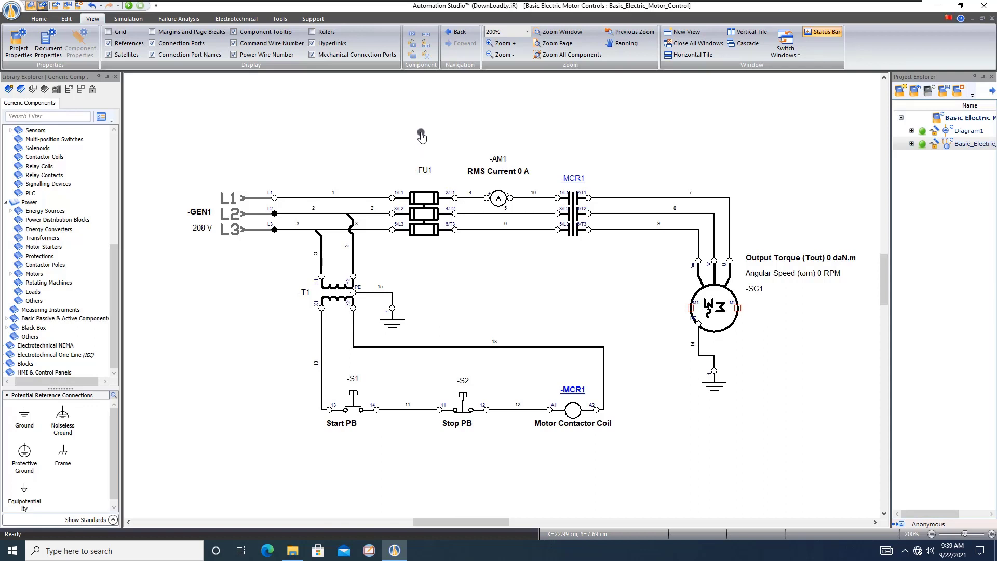
mouse_move(426, 210)
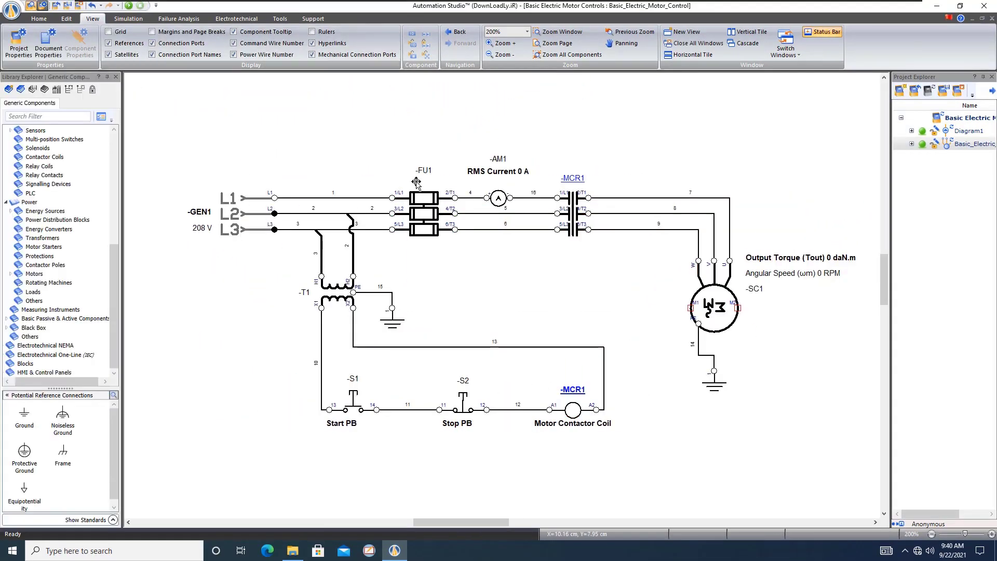
mouse_move(348, 213)
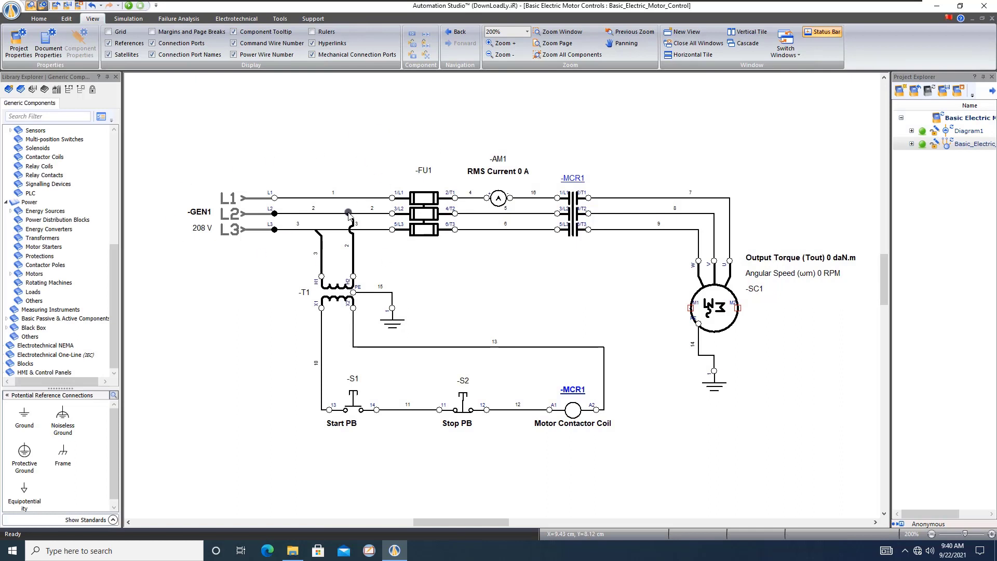
mouse_move(308, 237)
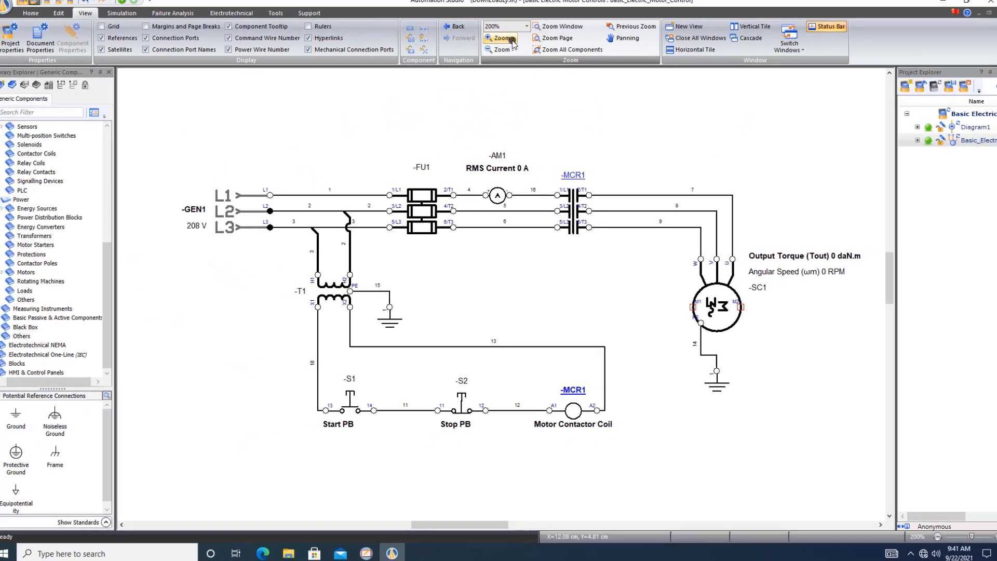
Step: Zoom to 300% and bring the generator supply lines and transformer into view
left_click(502, 42)
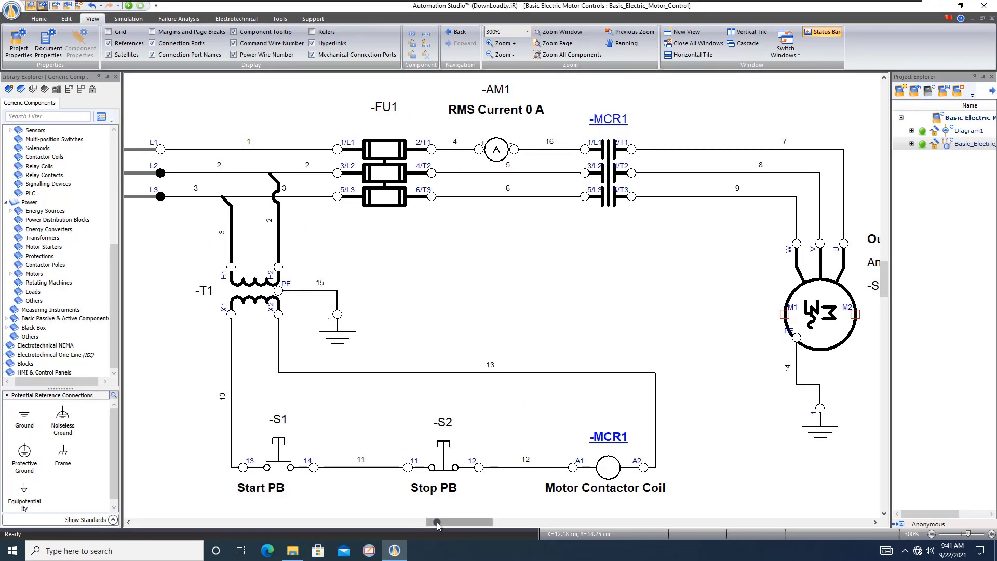
scroll("left", 3)
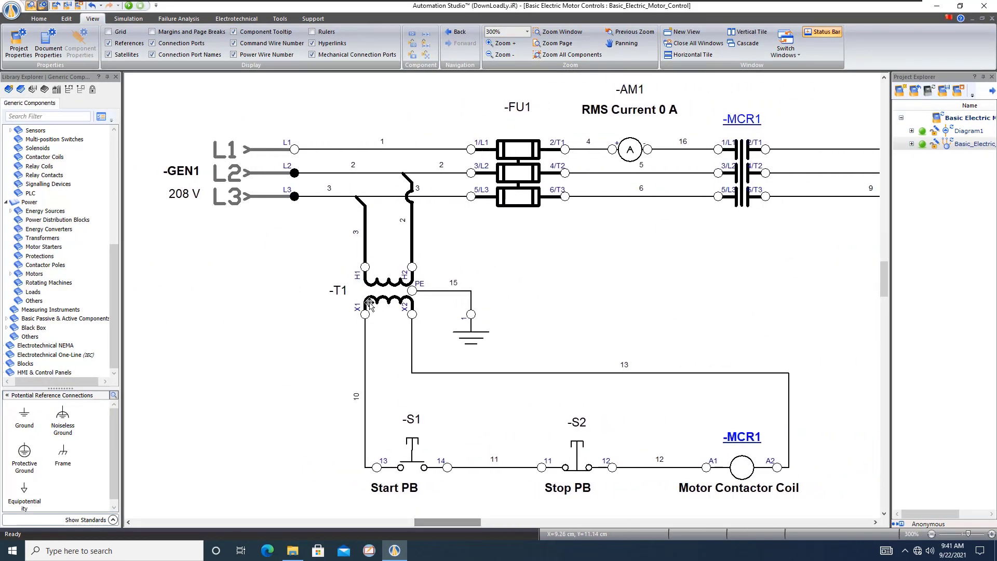
mouse_move(324, 206)
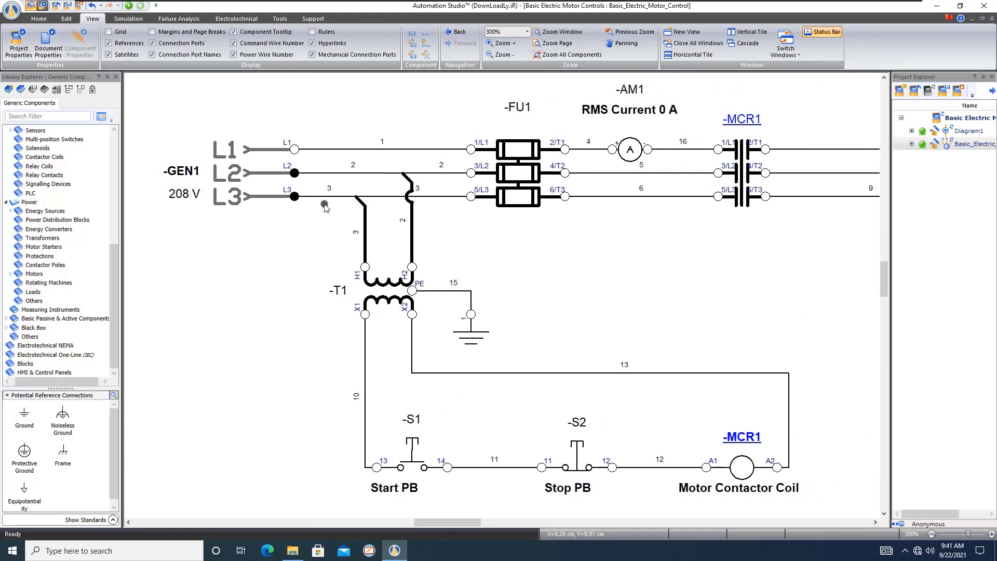
mouse_move(398, 180)
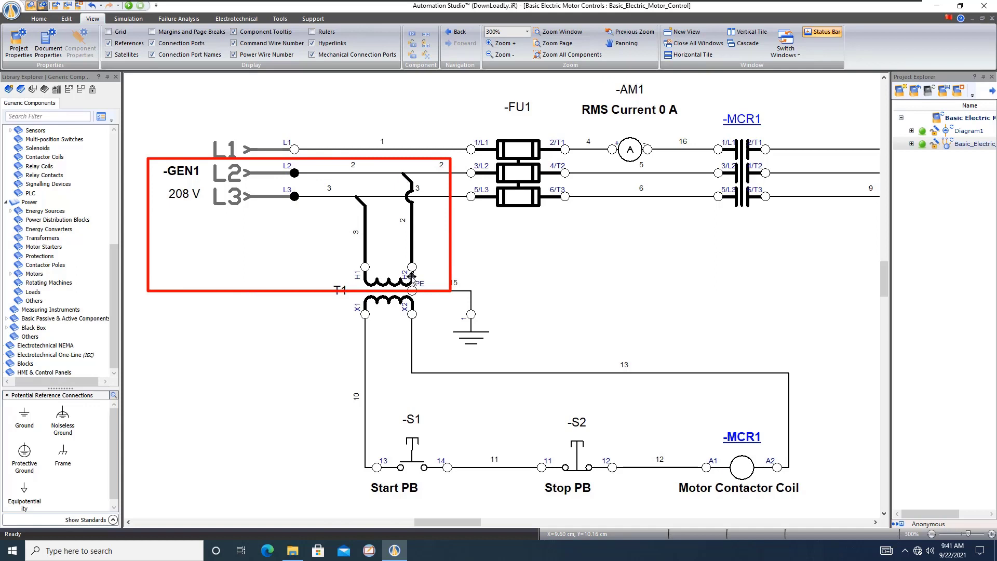
mouse_move(387, 299)
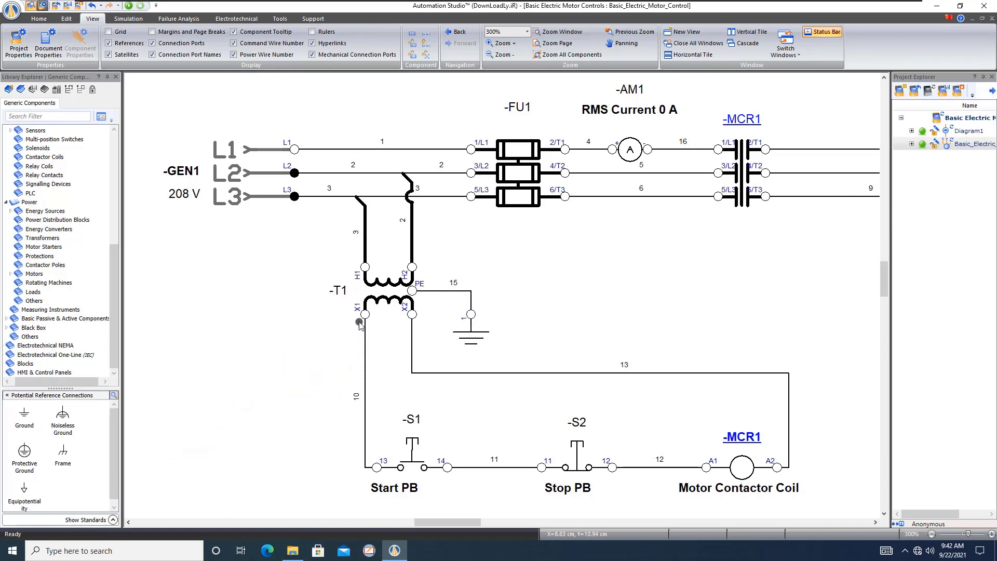
mouse_move(411, 471)
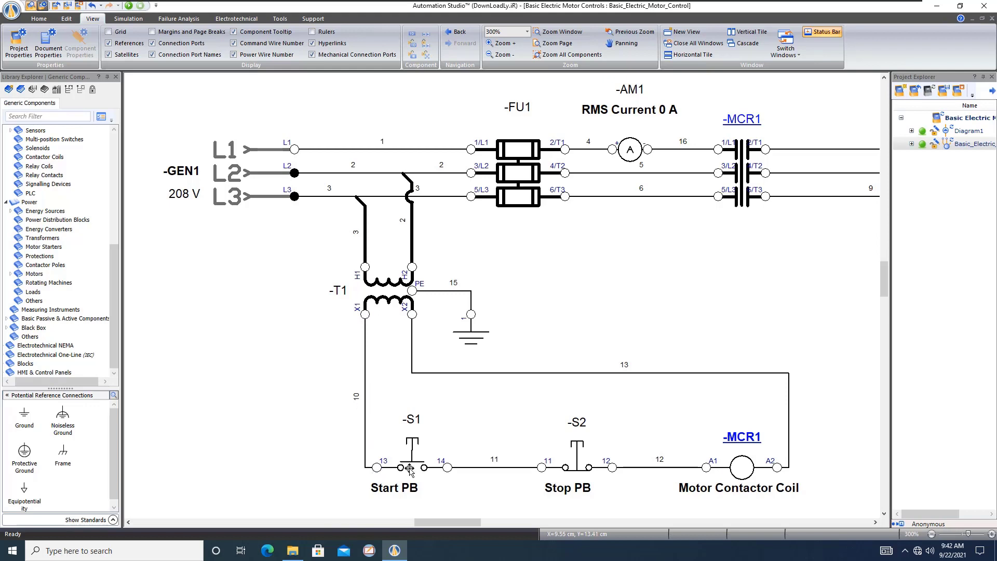
mouse_move(365, 435)
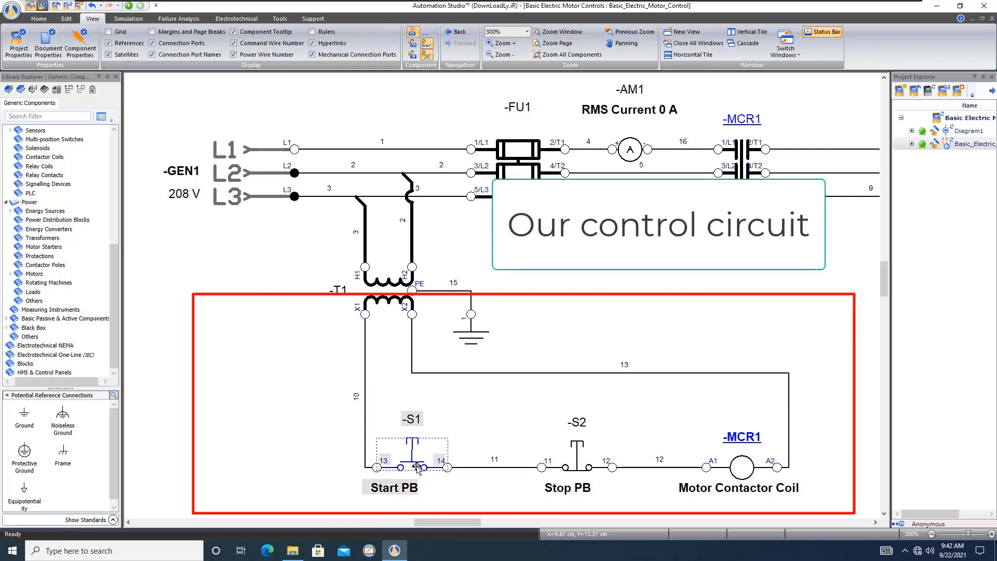
Step: Select the Stop PB, Start PB and Motor Contactor Coil -MCR1 while reframing the circuit at 200%
left_click(577, 455)
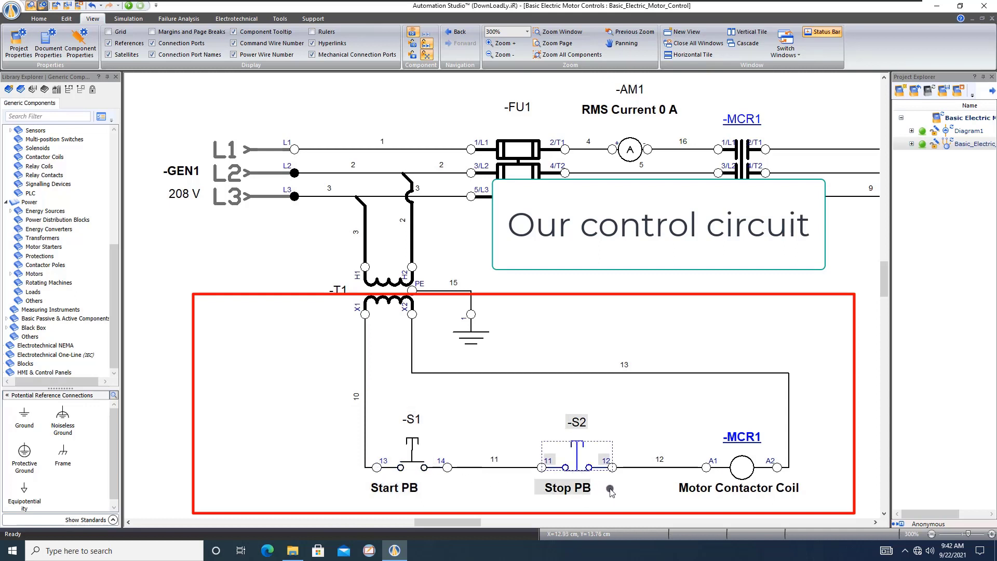
left_click(412, 452)
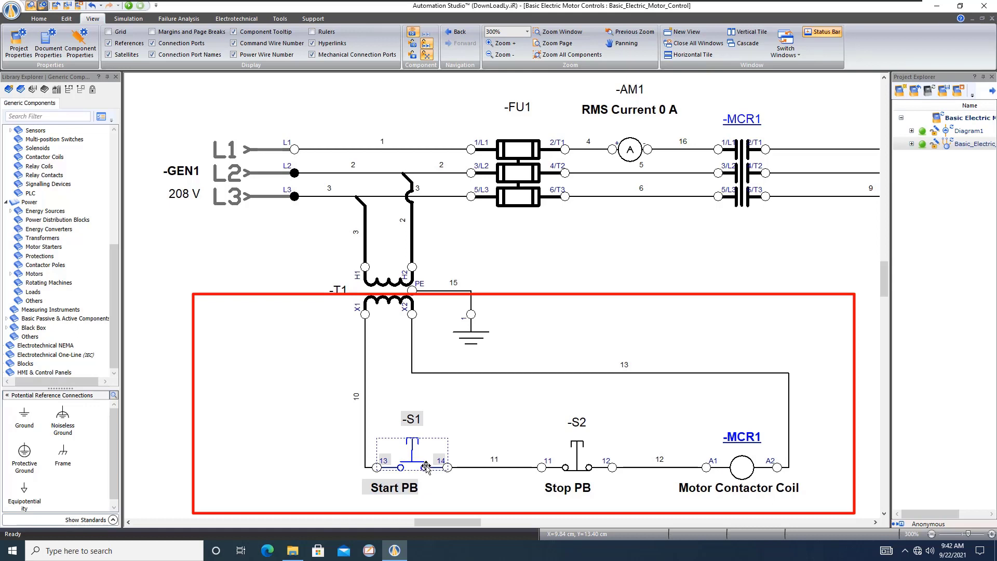
mouse_move(446, 420)
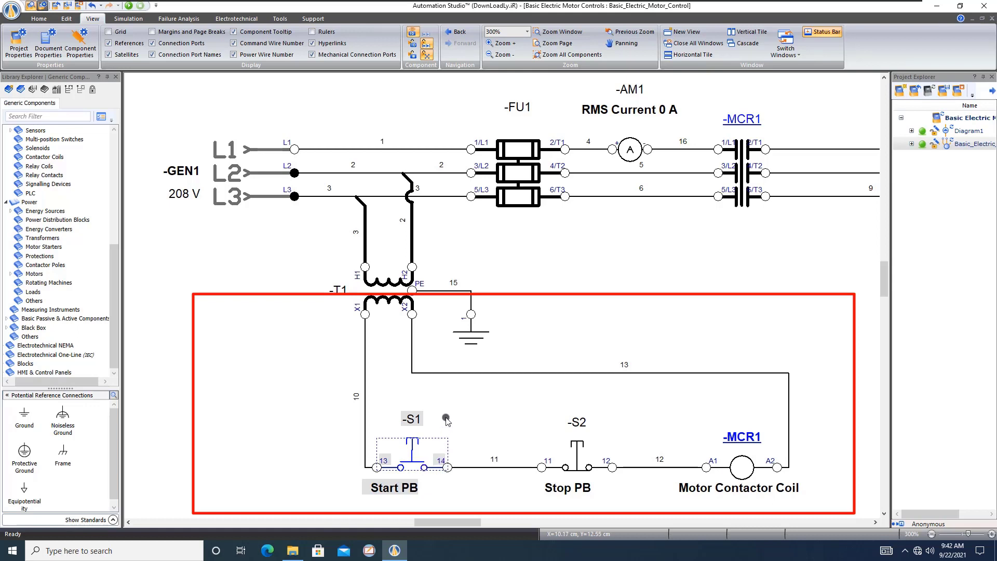
mouse_move(575, 471)
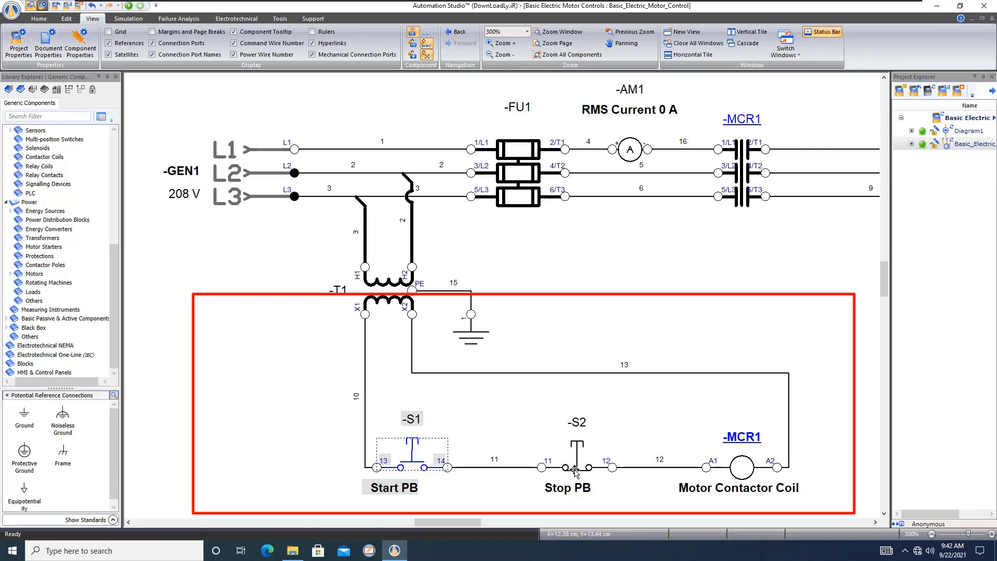
left_click(575, 450)
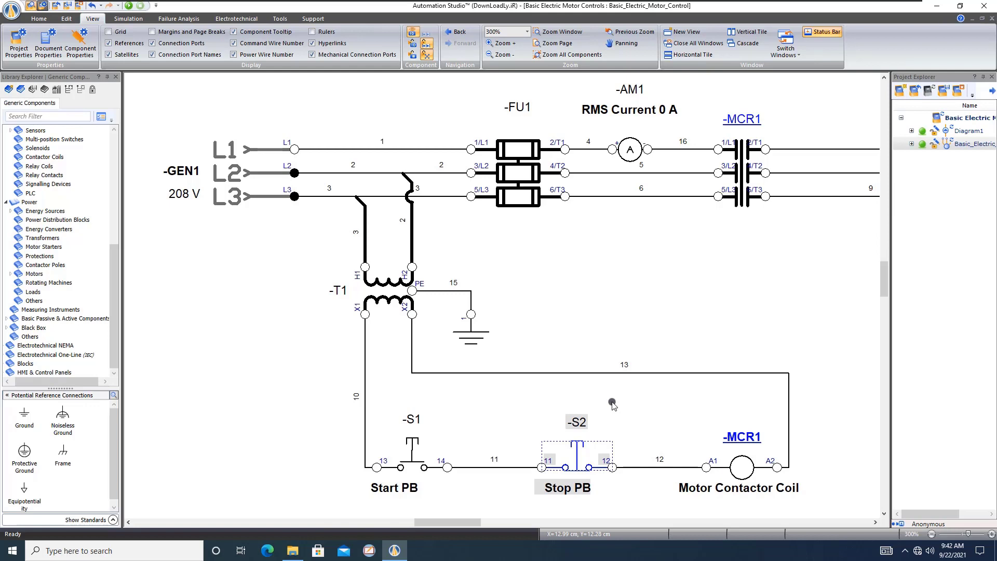
mouse_move(378, 438)
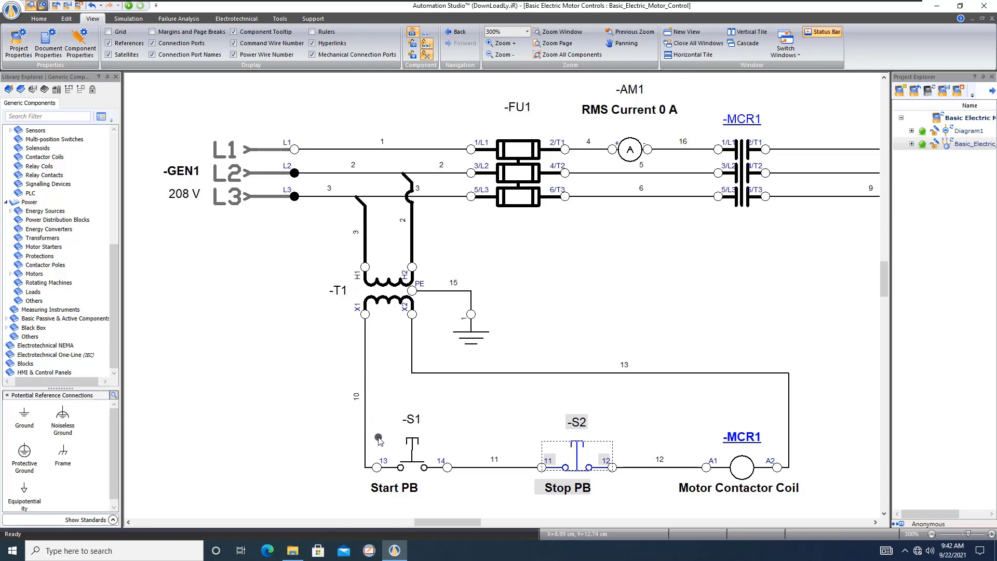
mouse_move(536, 431)
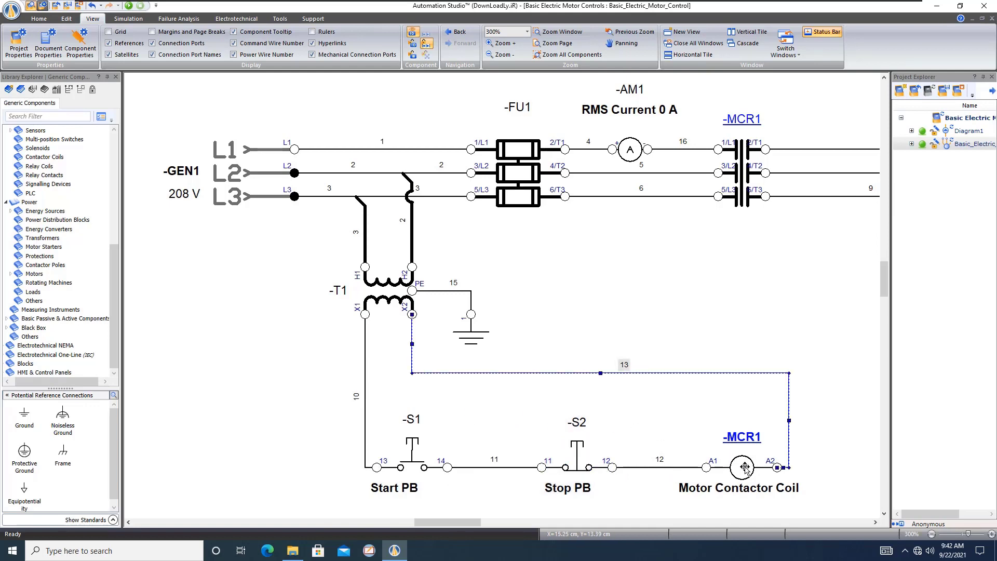
left_click(741, 468)
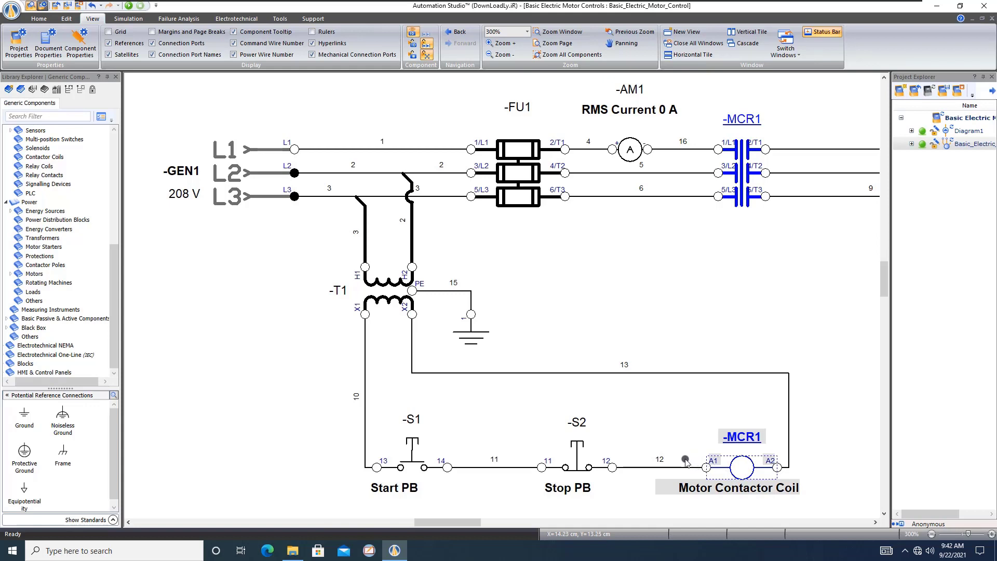
mouse_move(569, 366)
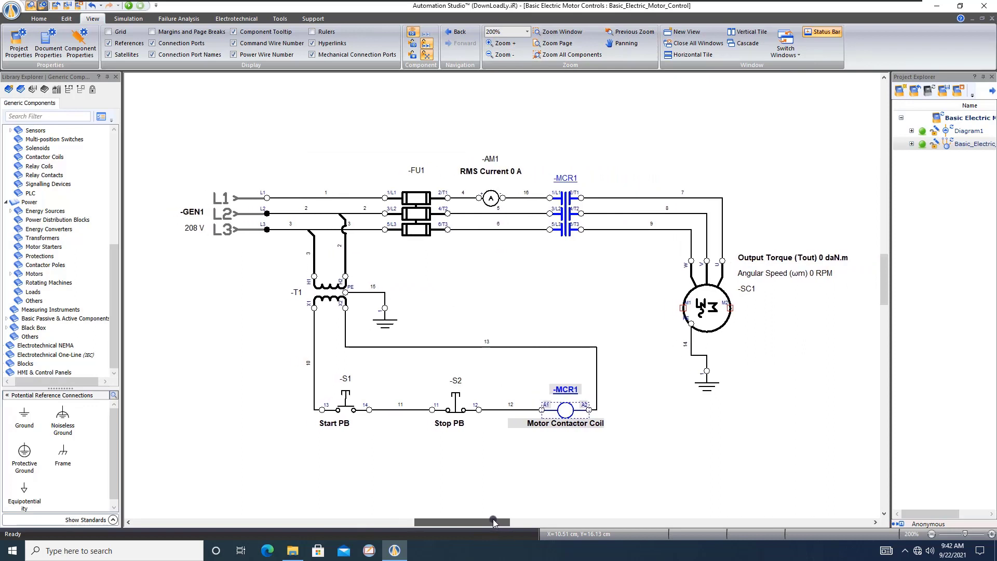
mouse_move(433, 353)
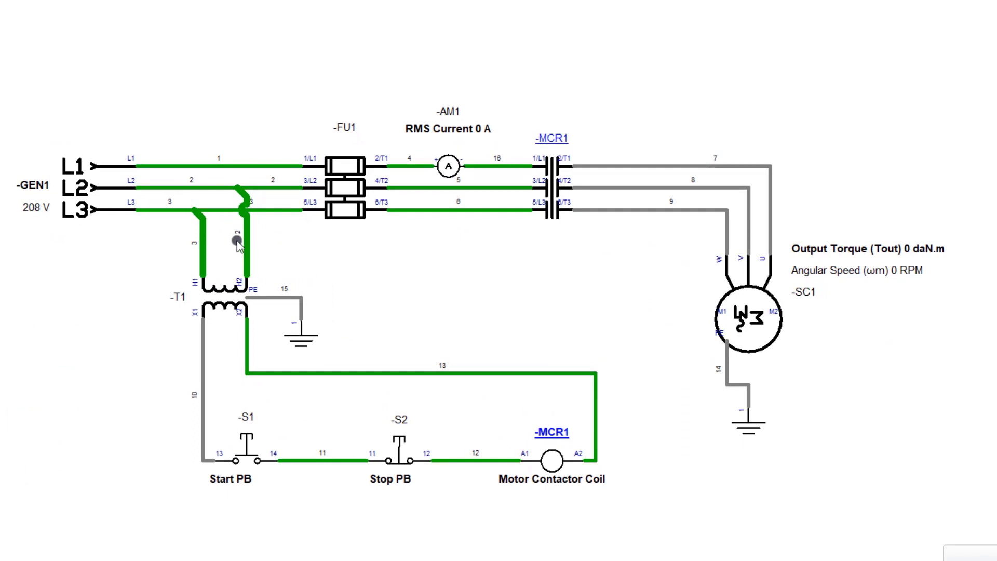
mouse_move(248, 250)
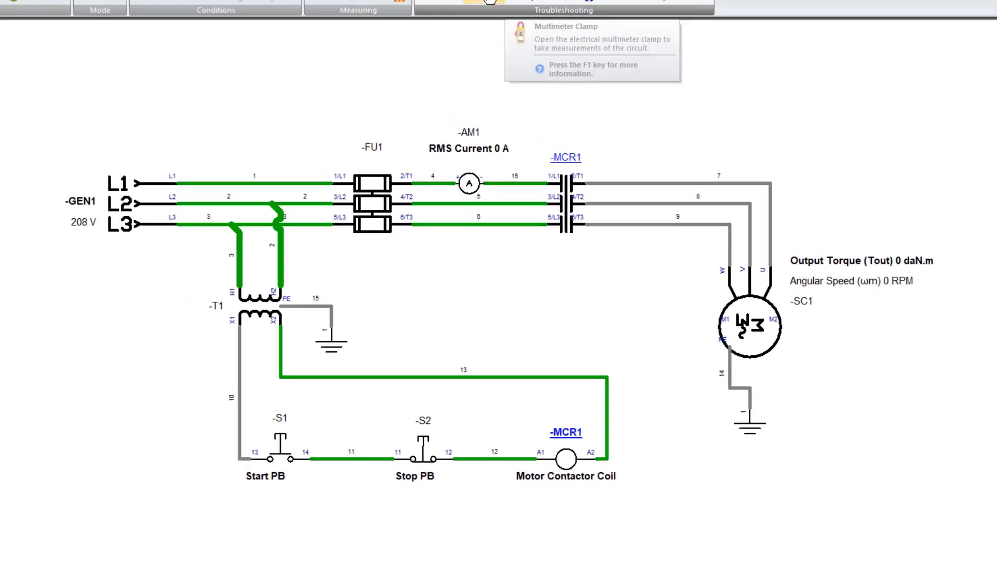
Step: Measure about 208 V across L1/L2 and the T1 primary with the multimeter set to voltage
left_click(525, 46)
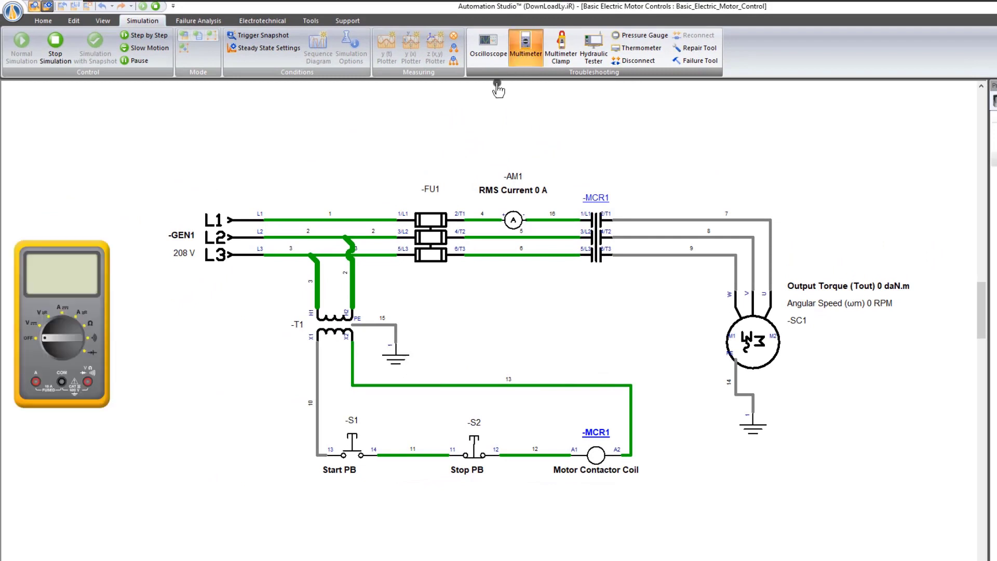
mouse_move(50, 323)
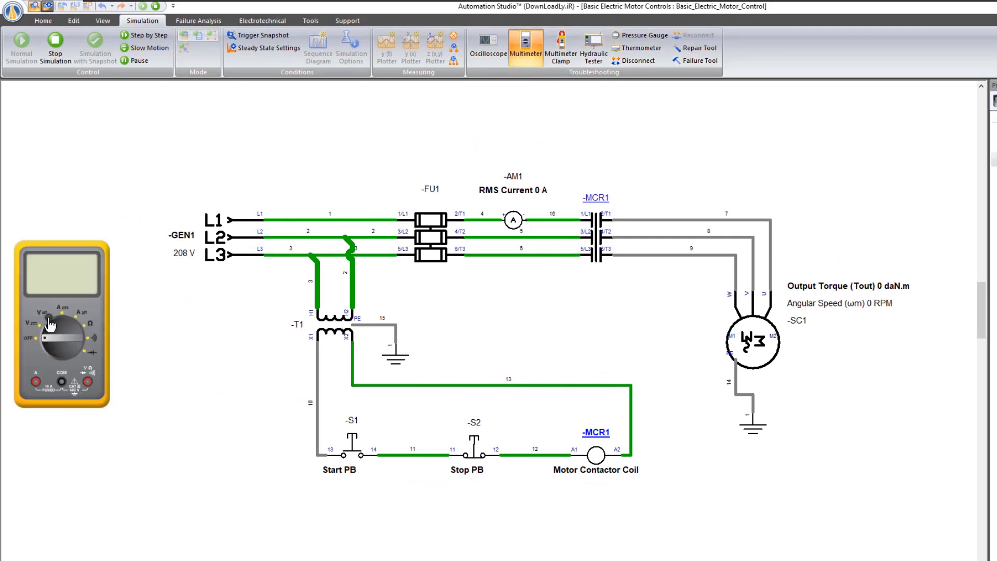
left_click(61, 333)
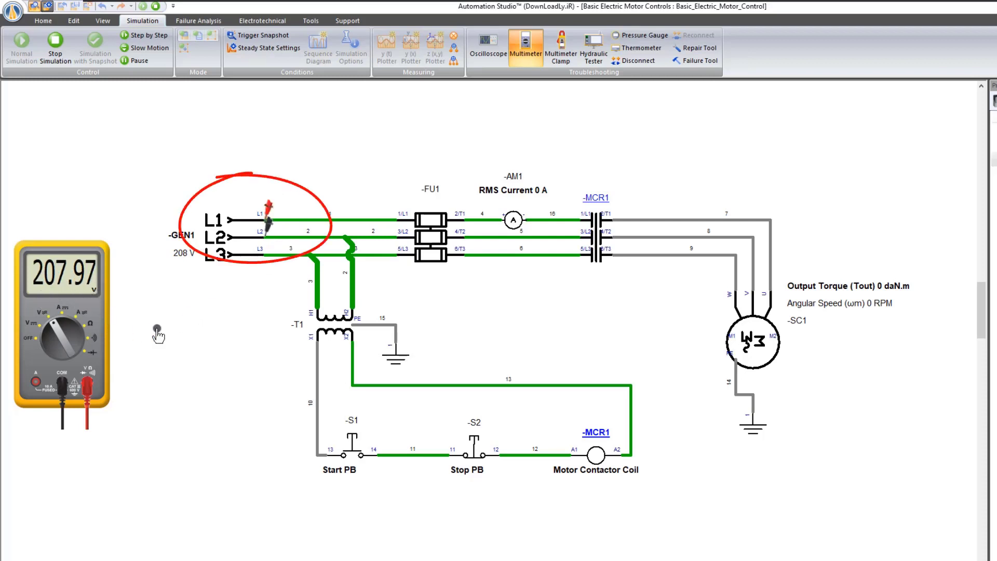
mouse_move(219, 316)
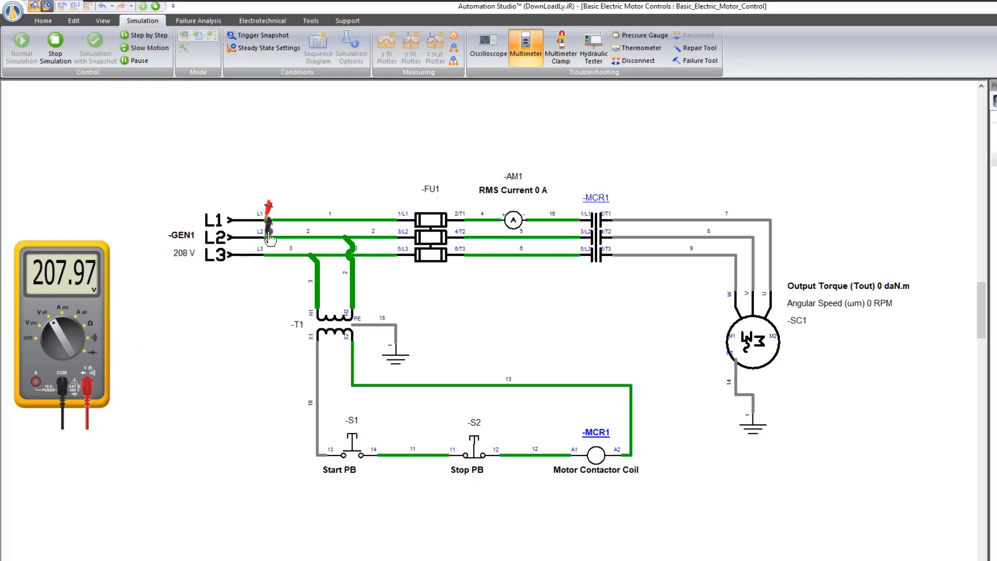
left_click(58, 336)
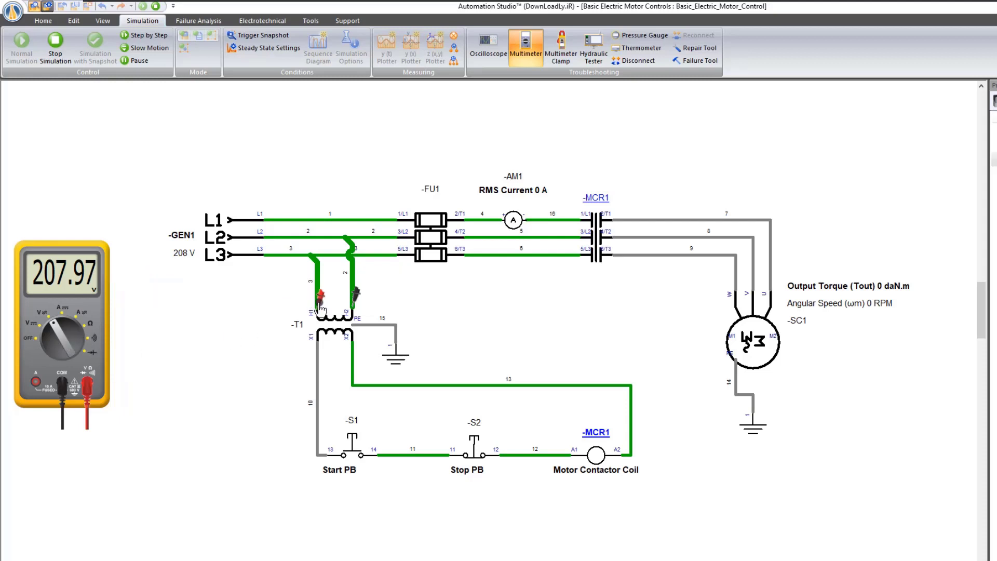
left_click(321, 331)
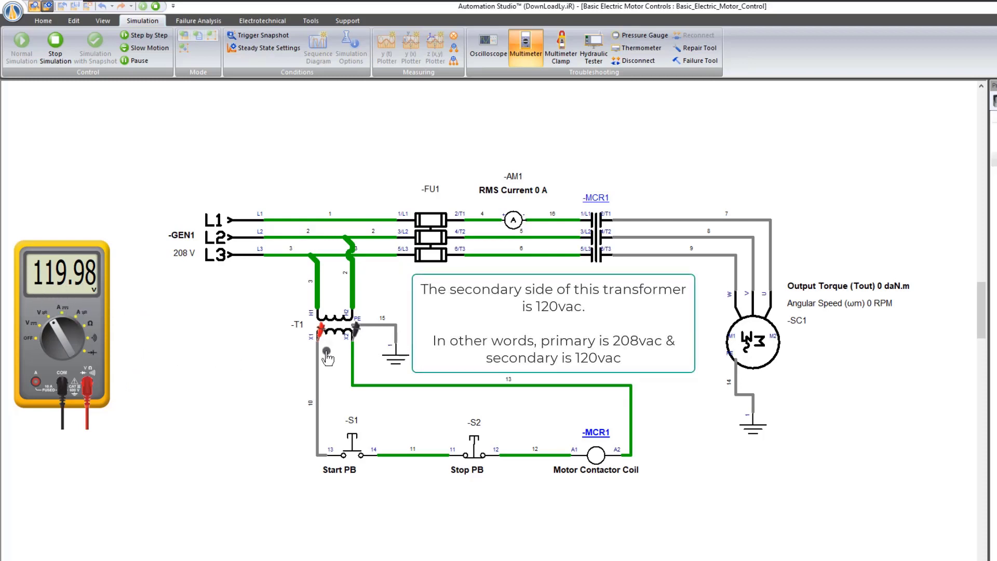
Step: Probe Start PB terminal 14 and start the motor, reading 119.81 V at 1752 RPM
left_click(366, 318)
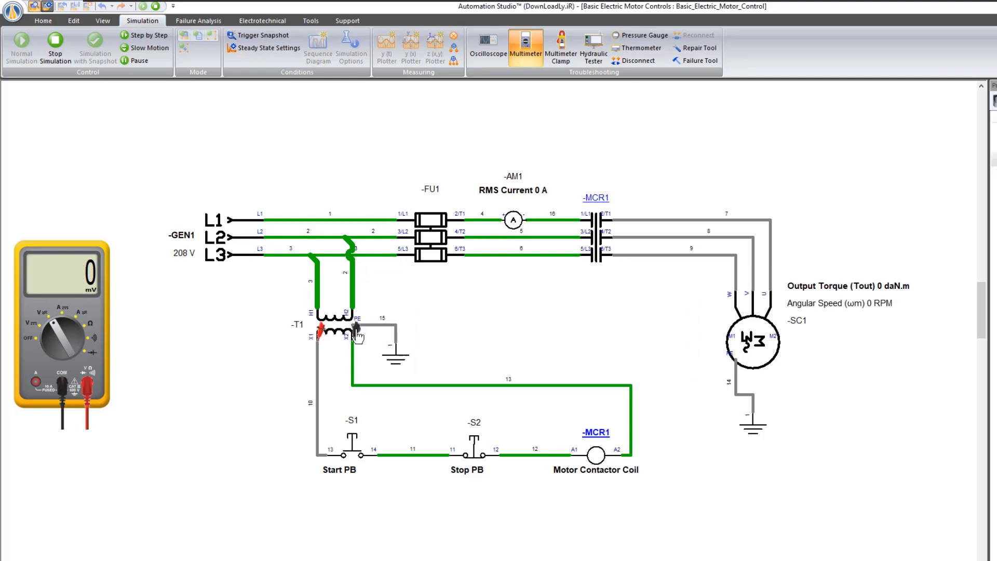
left_click(354, 331)
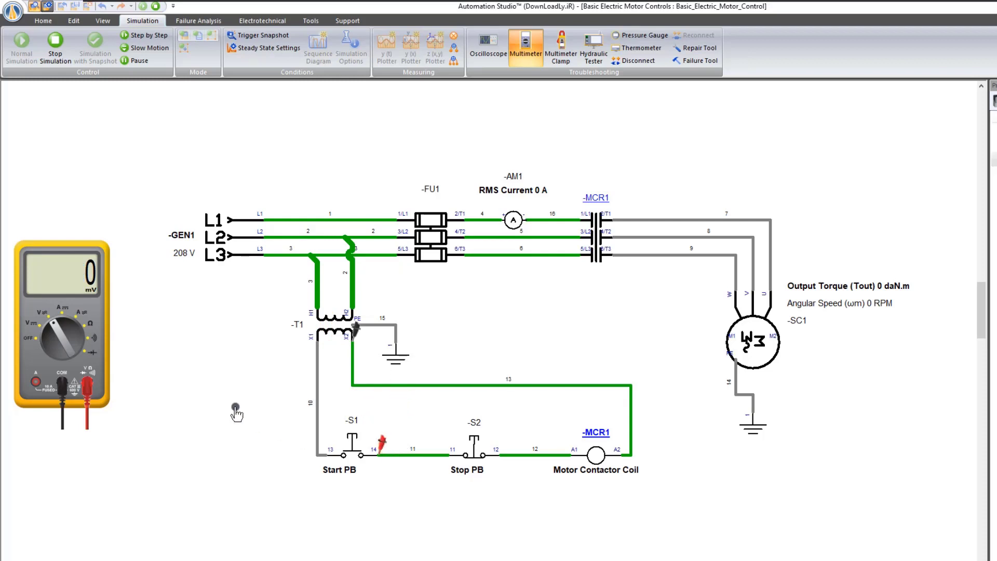
mouse_move(347, 458)
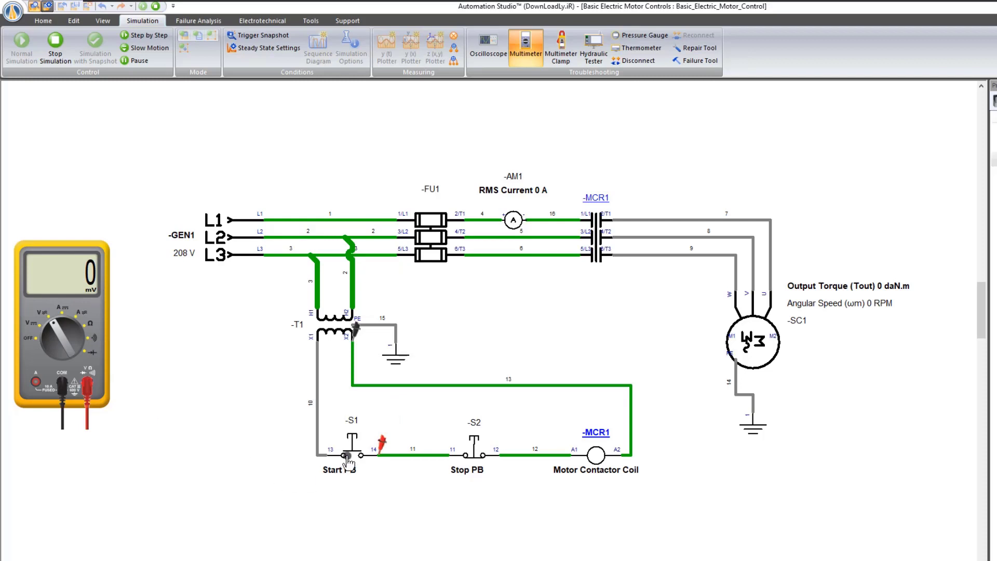
left_click(348, 450)
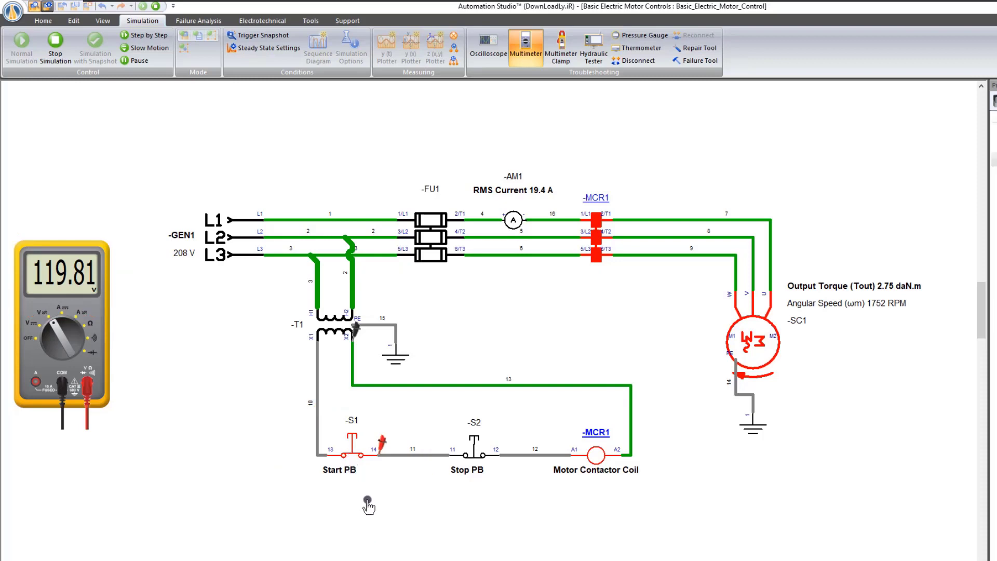
mouse_move(742, 361)
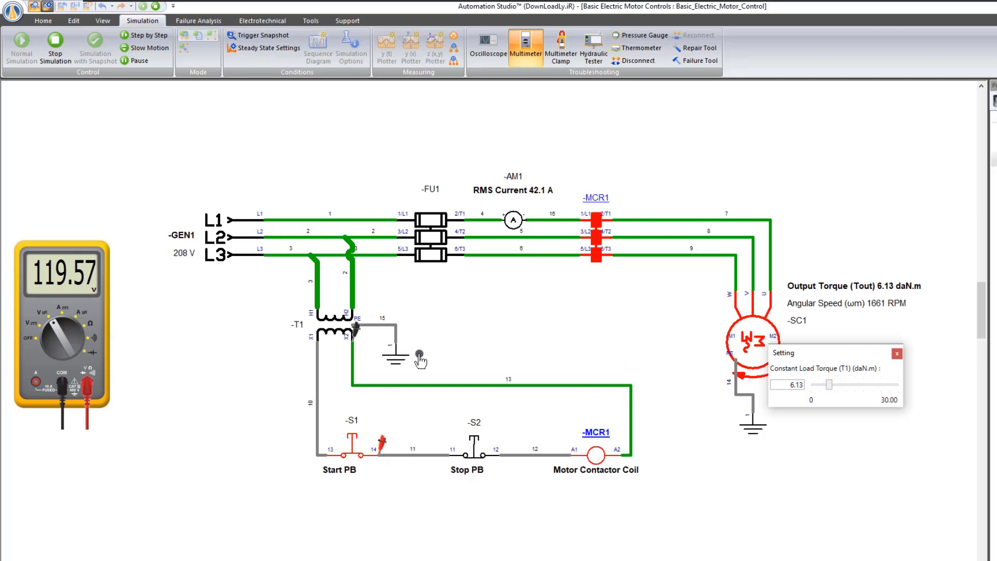
mouse_move(432, 356)
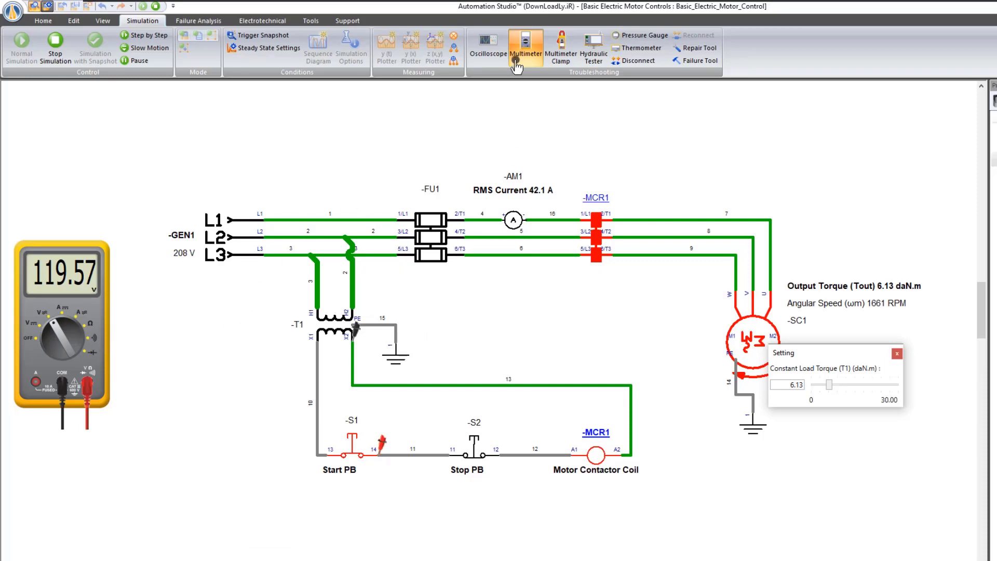
Step: Remove the multimeter after raising load torque to 6.13 daN.m
left_click(524, 48)
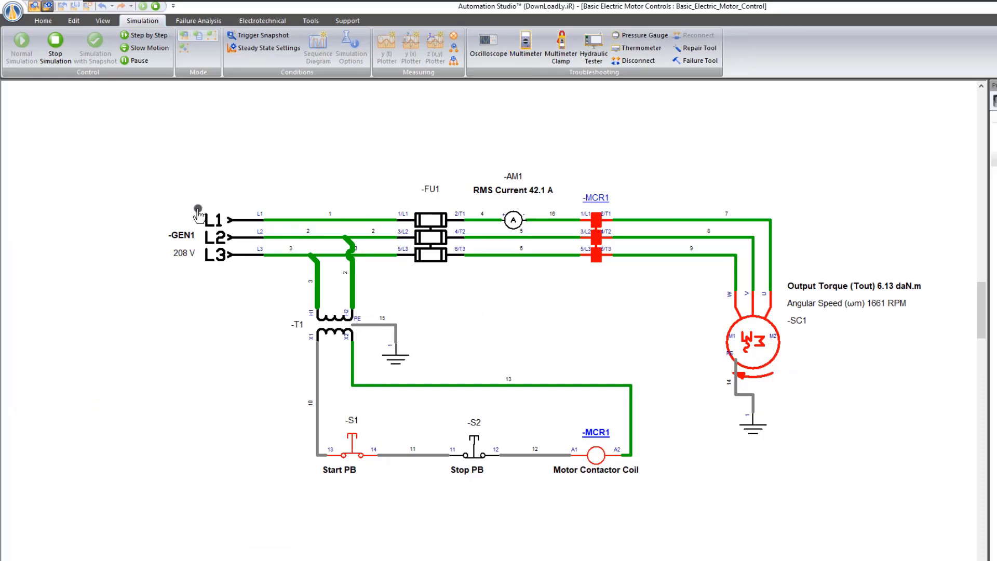
mouse_move(341, 270)
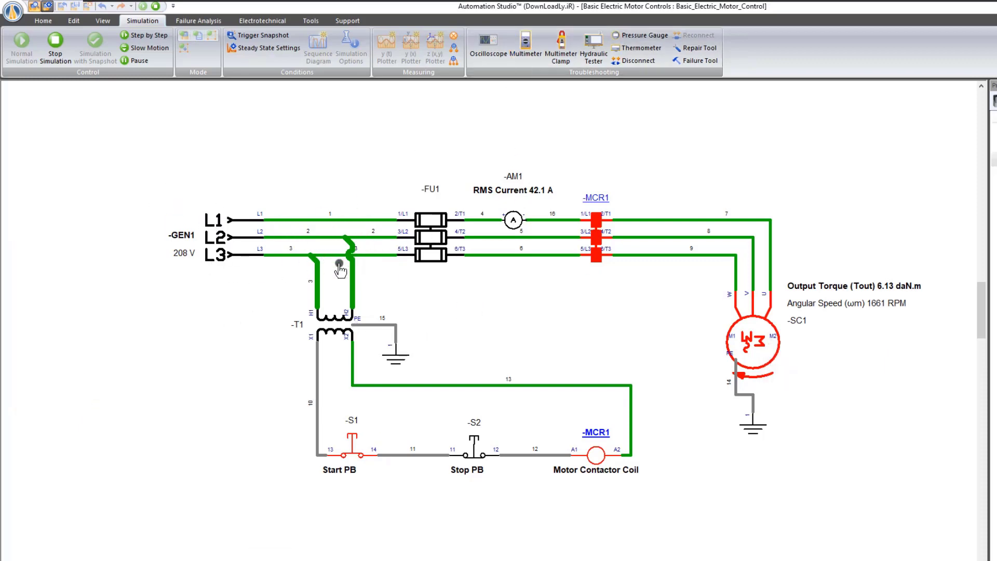
mouse_move(365, 282)
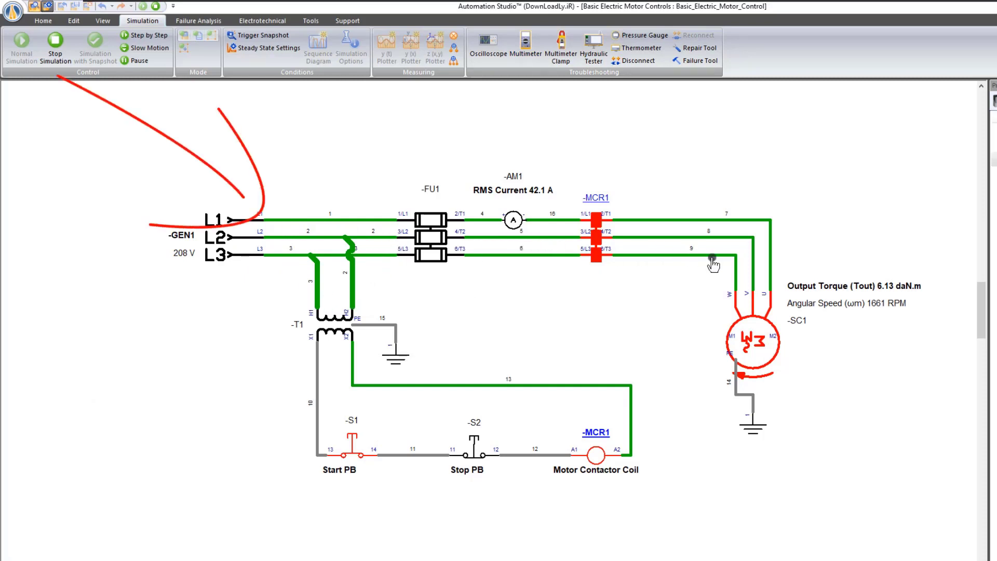
mouse_move(467, 458)
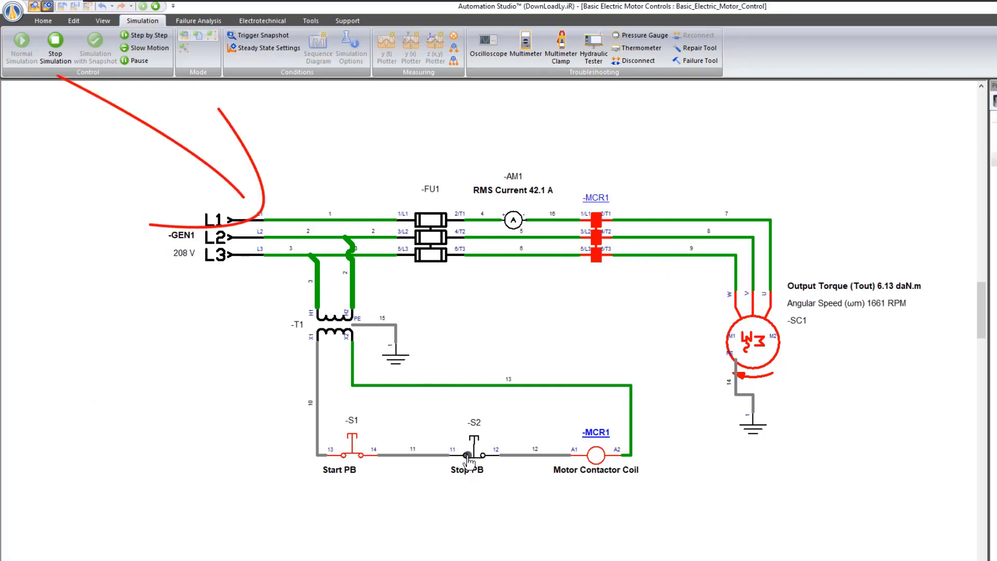
Step: Stop the motor with Stop PB and dismiss the load torque settings
left_click(465, 451)
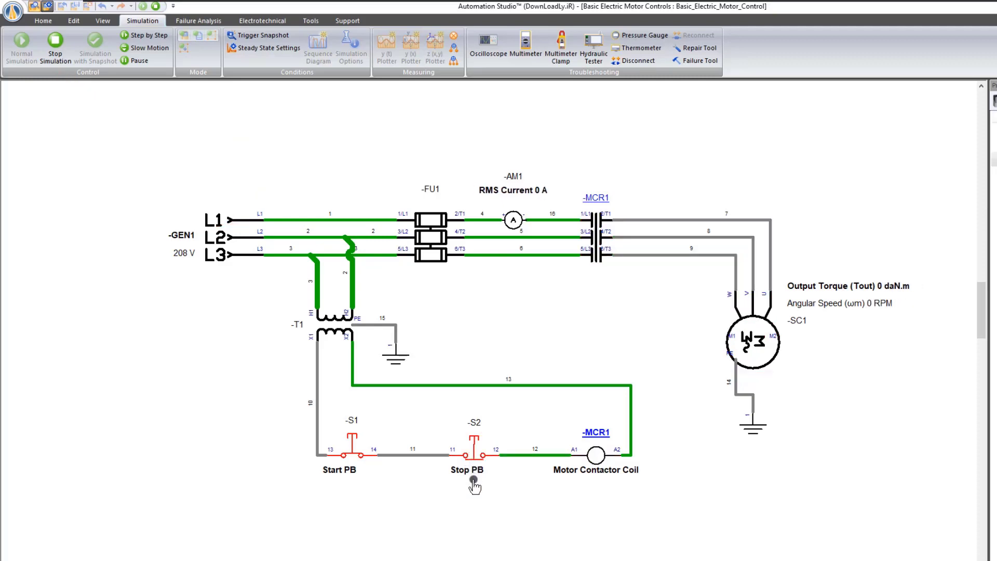
mouse_move(560, 354)
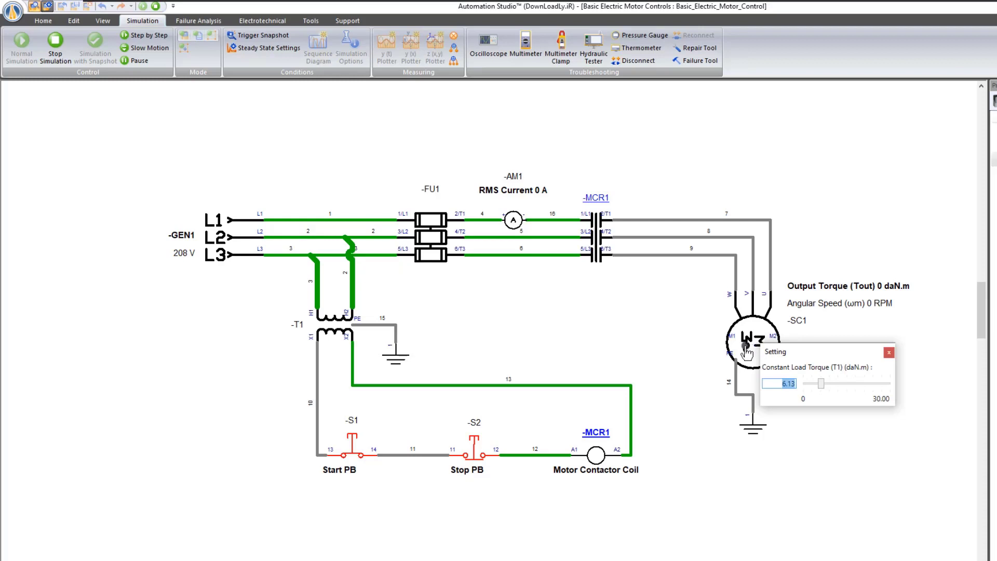
left_click(888, 352)
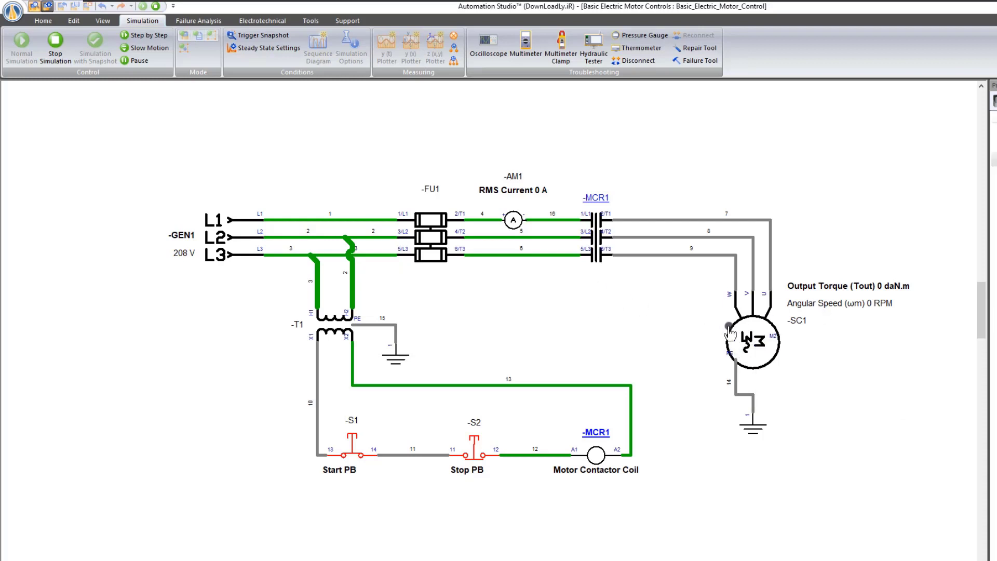
mouse_move(514, 219)
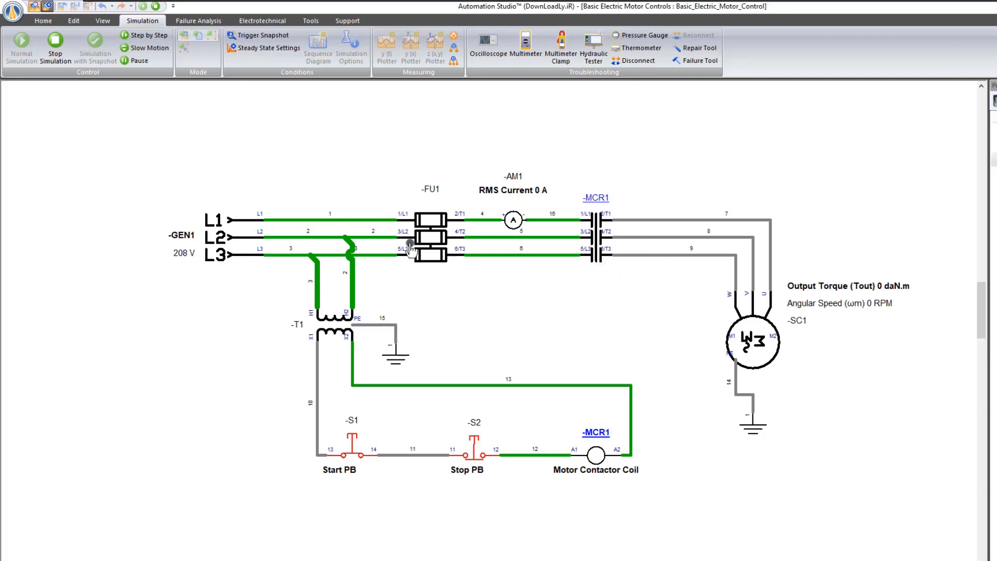
mouse_move(763, 315)
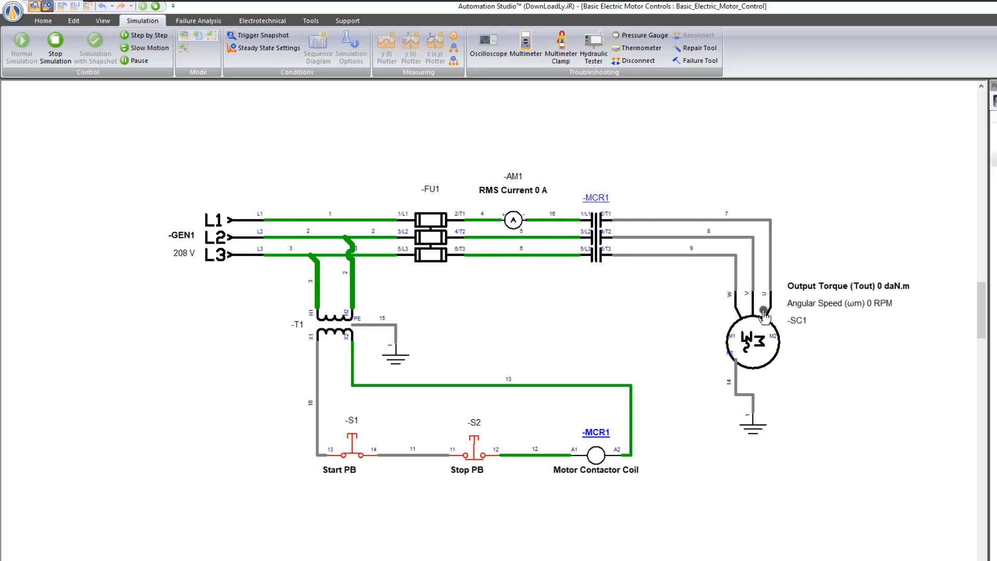
mouse_move(349, 349)
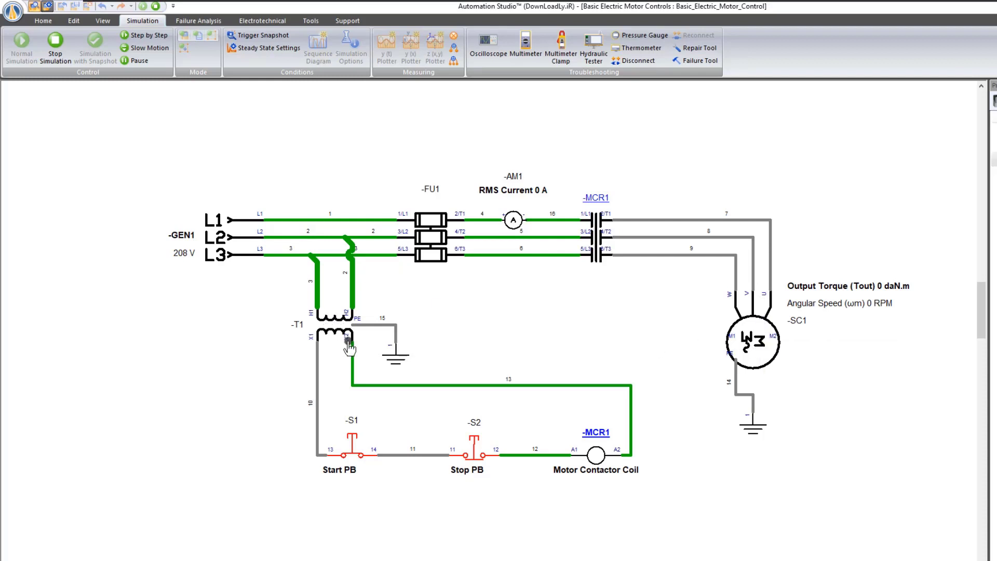
mouse_move(318, 407)
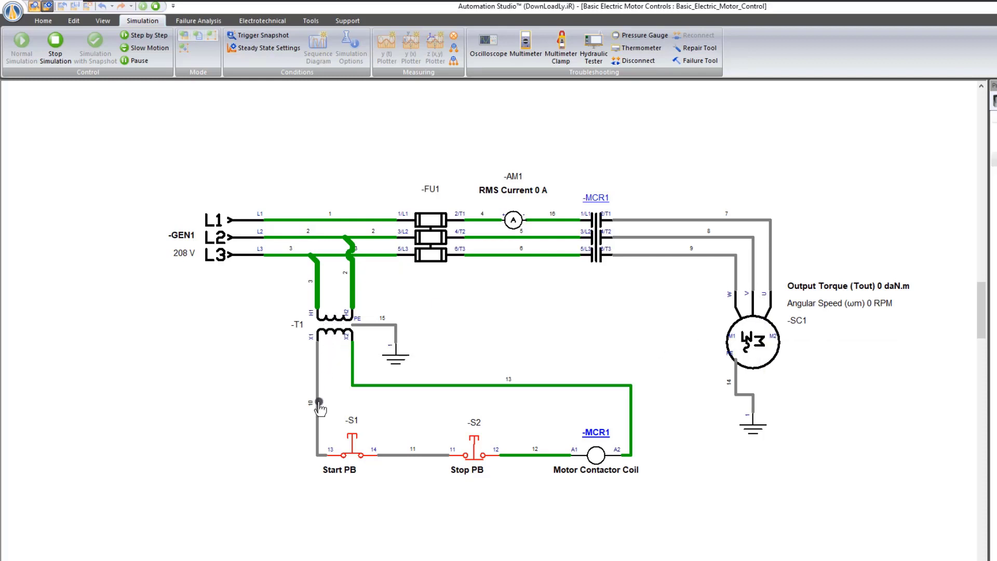
mouse_move(565, 461)
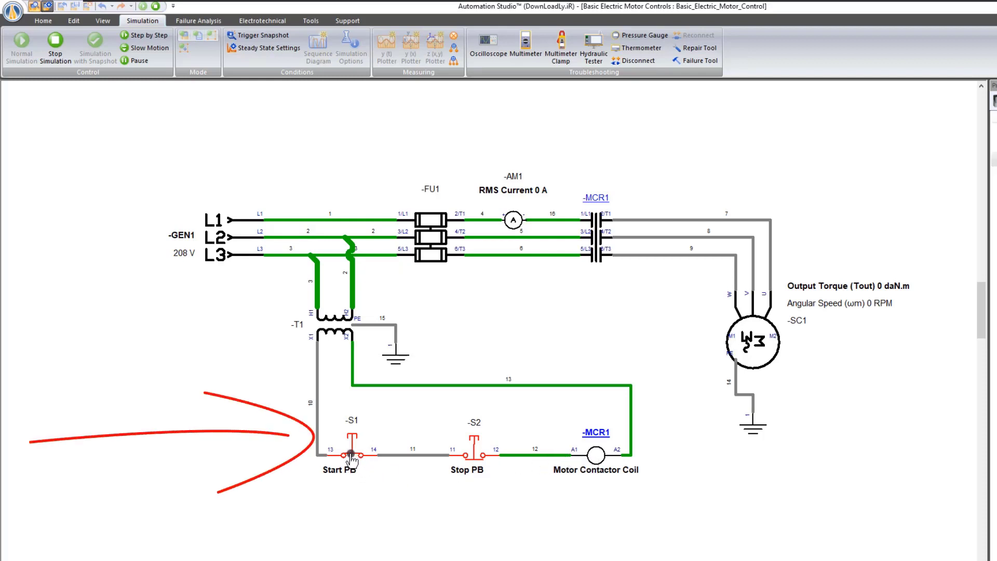
Step: Press Start PB repeatedly to energise the motor contactor under the heavier load
left_click(352, 455)
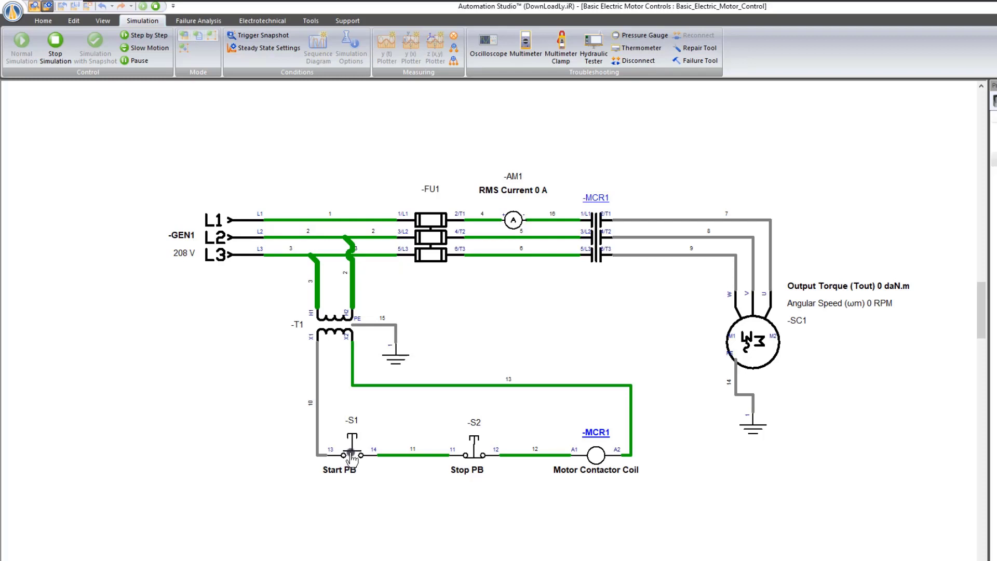
left_click(350, 454)
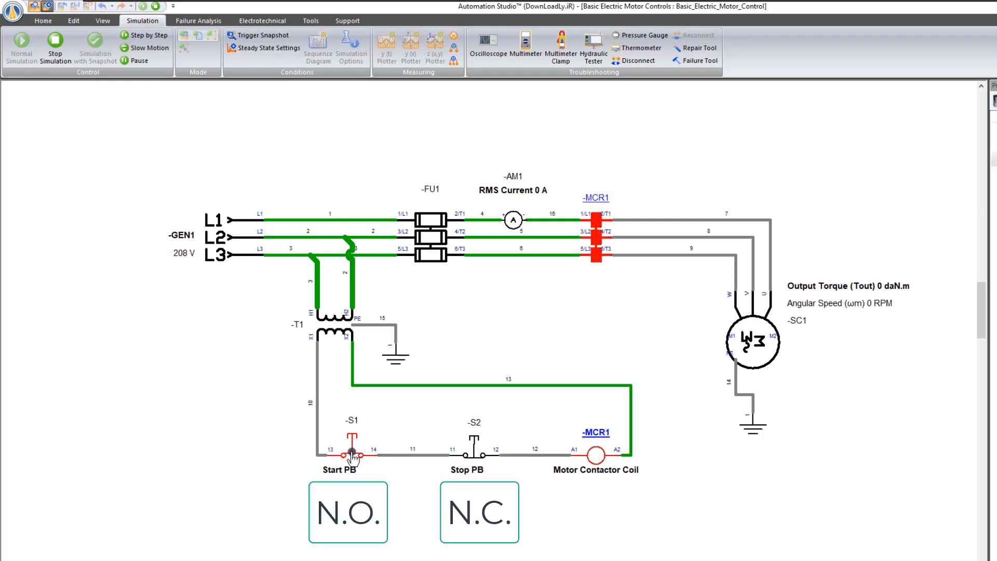
left_click(351, 453)
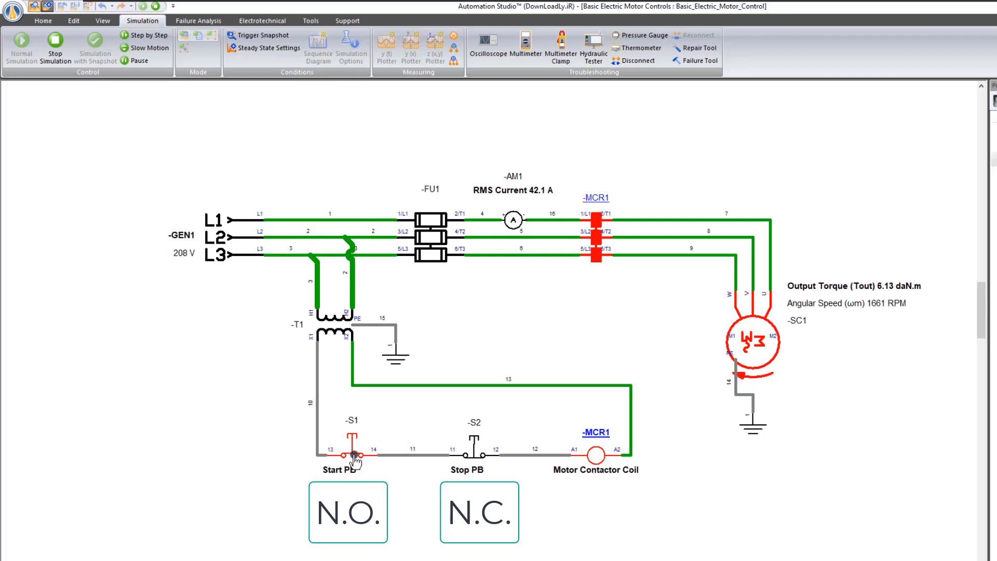
left_click(350, 455)
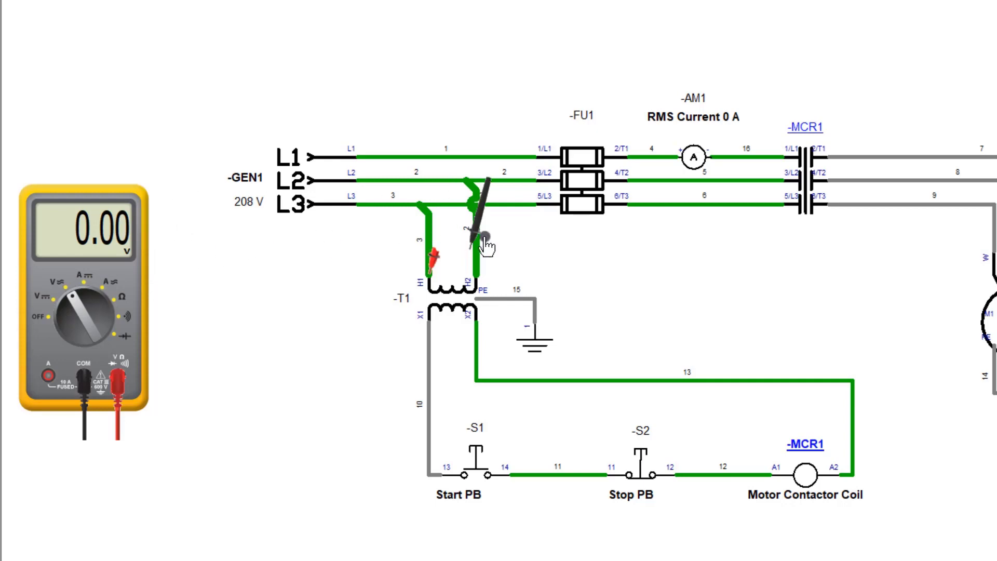
Step: Place the black probe on transformer terminal H2, reading 207.97 V across the primary
left_click(481, 229)
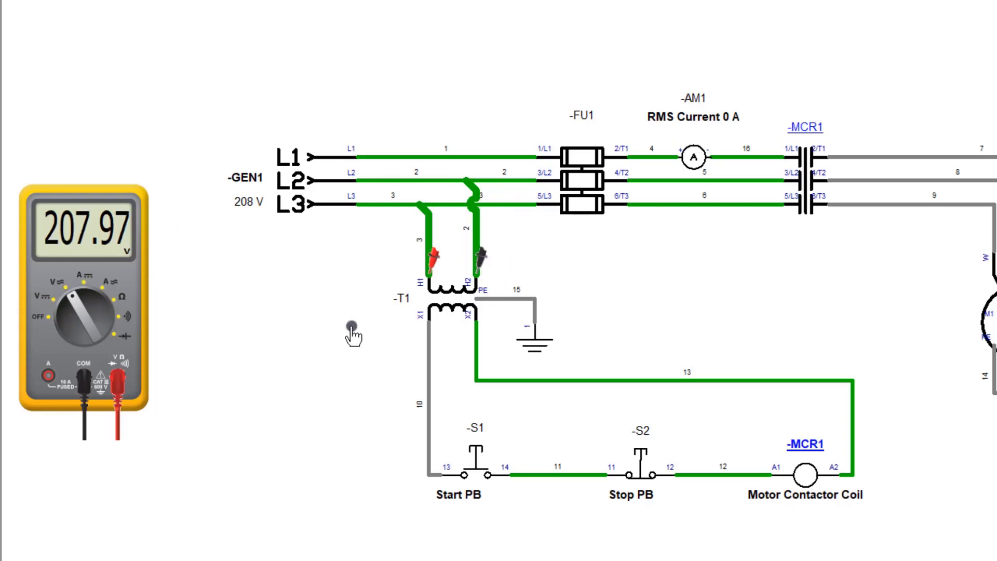
mouse_move(308, 179)
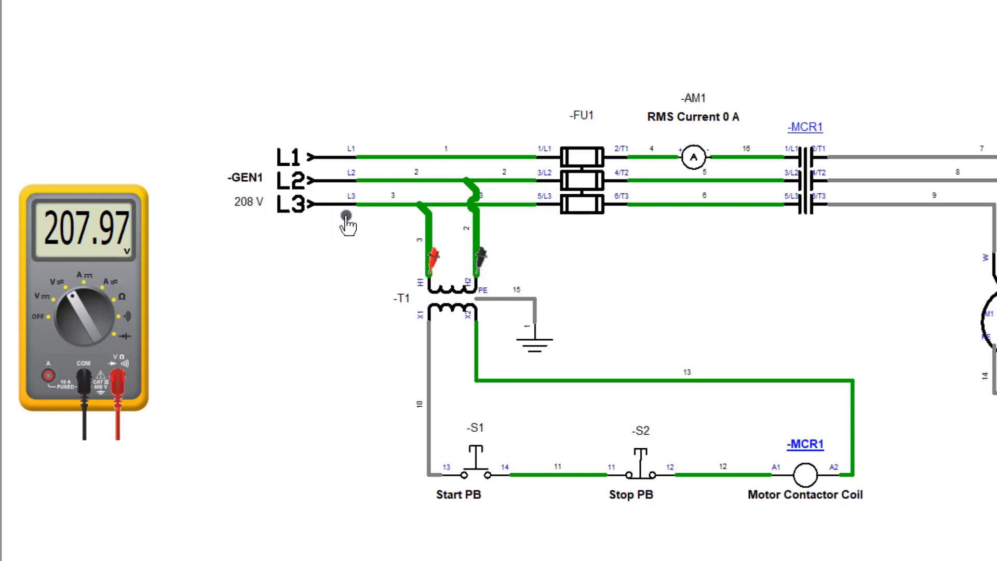
mouse_move(432, 273)
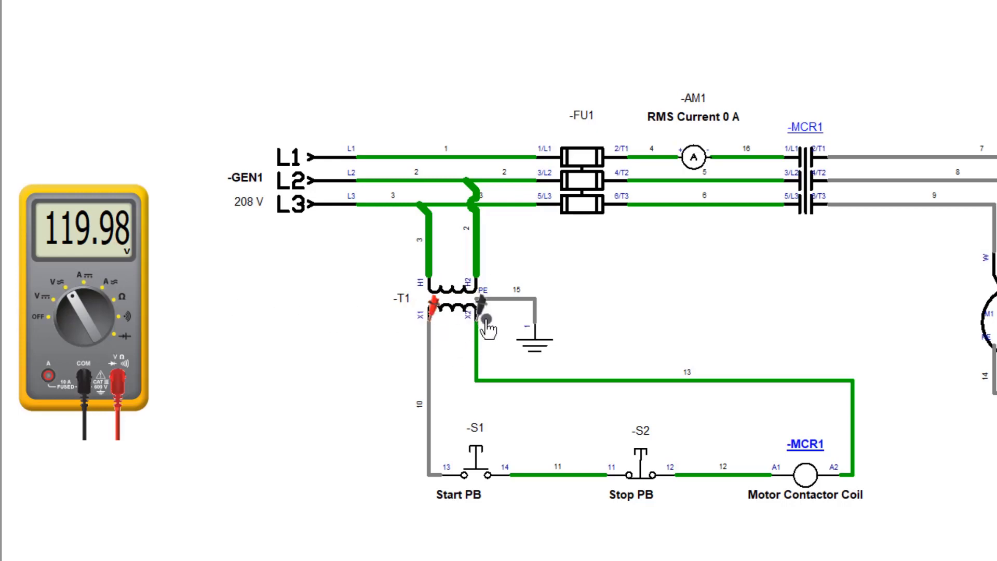
mouse_move(318, 325)
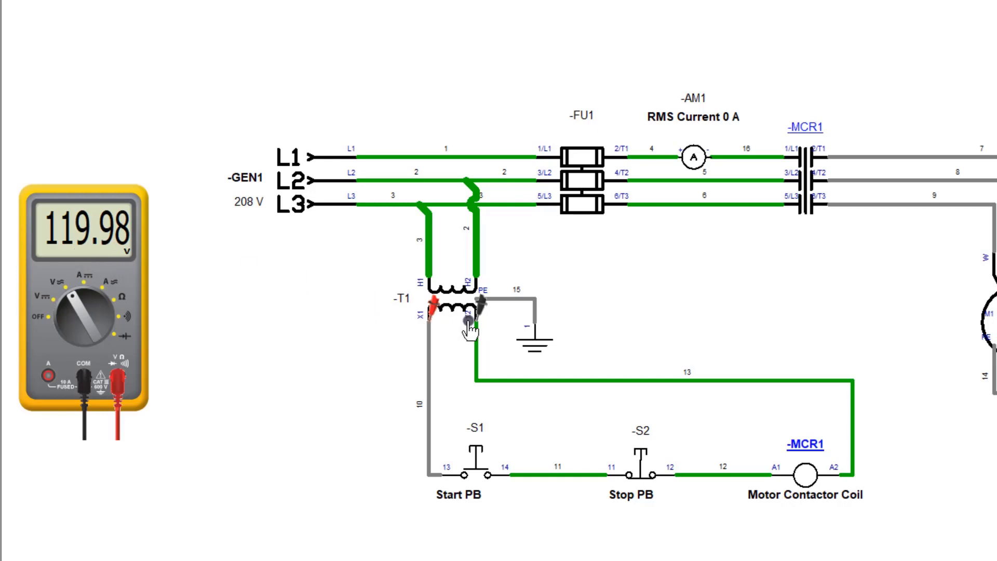
mouse_move(458, 337)
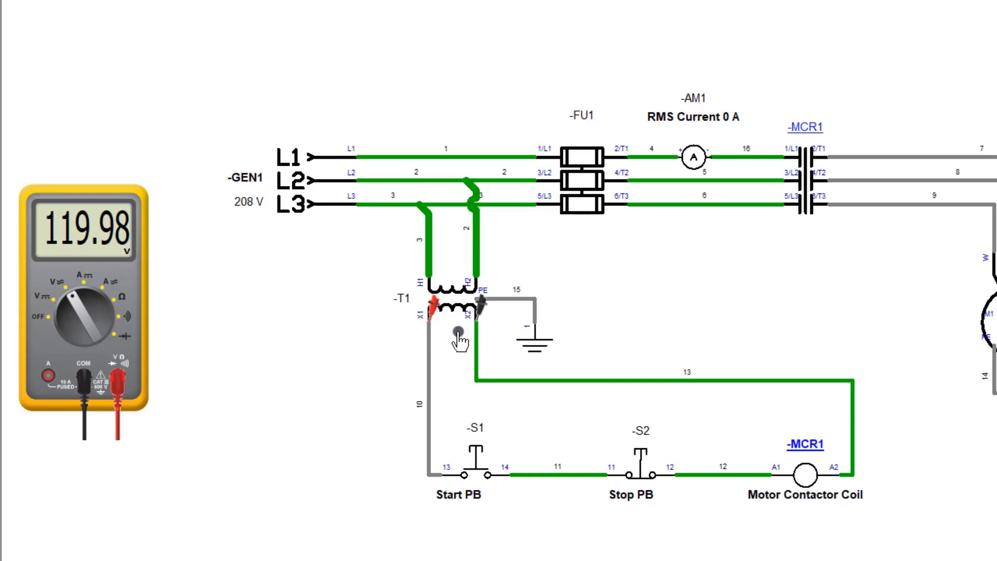
mouse_move(426, 330)
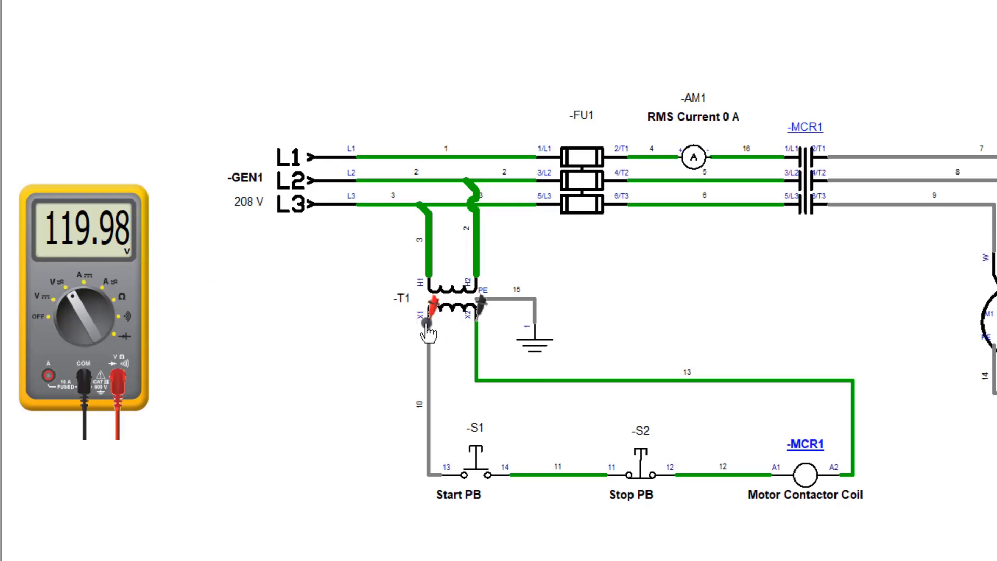
mouse_move(536, 474)
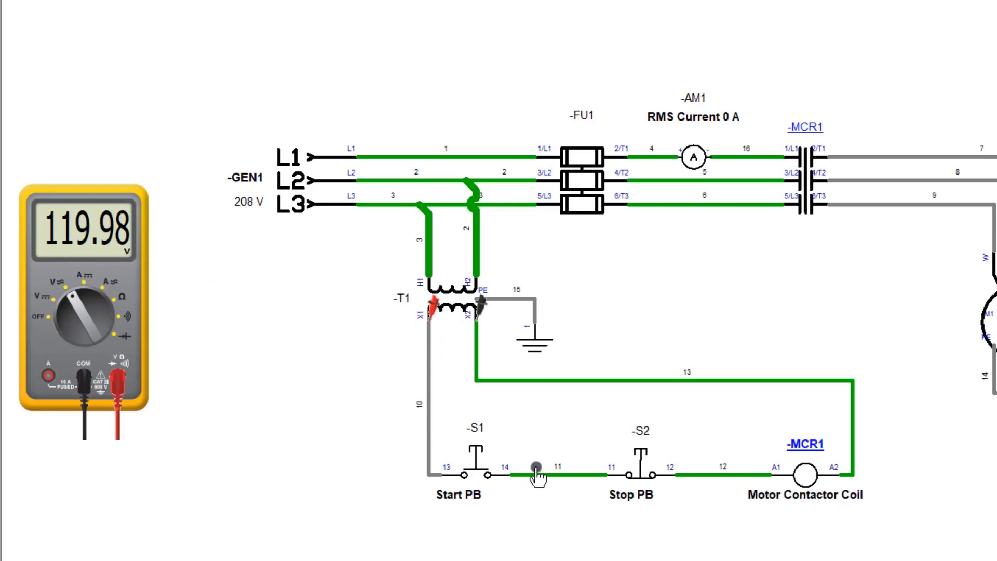
mouse_move(478, 398)
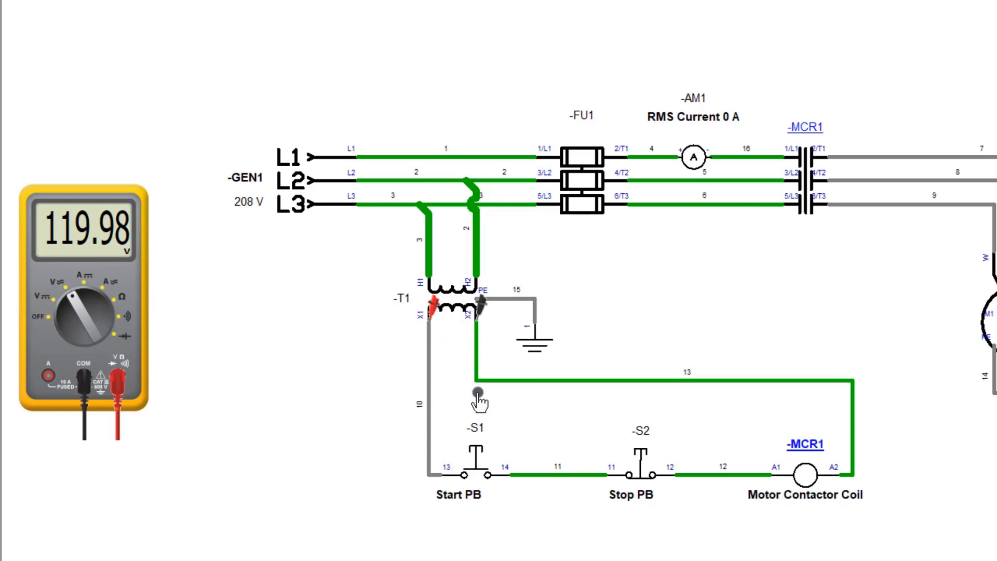
mouse_move(554, 422)
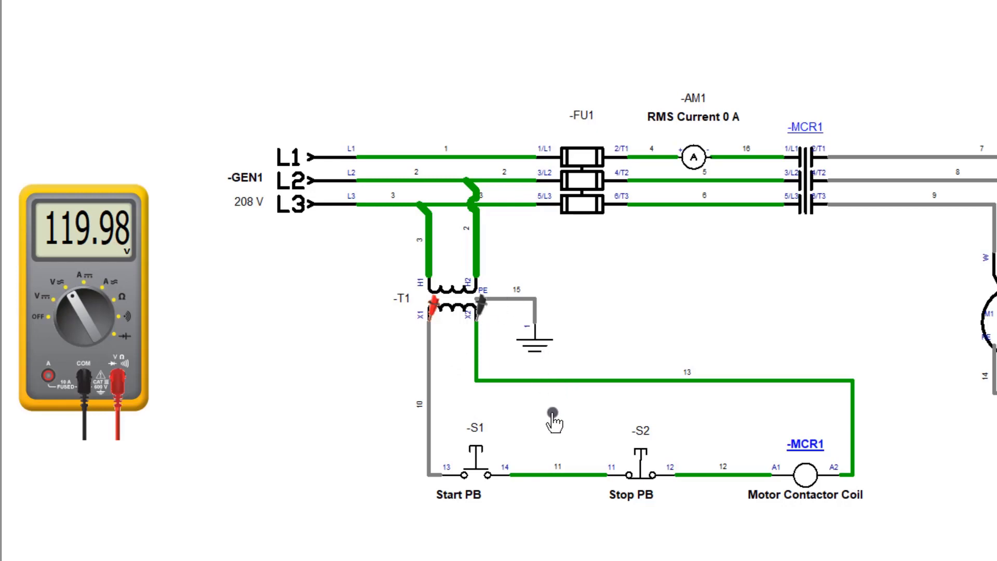
mouse_move(480, 321)
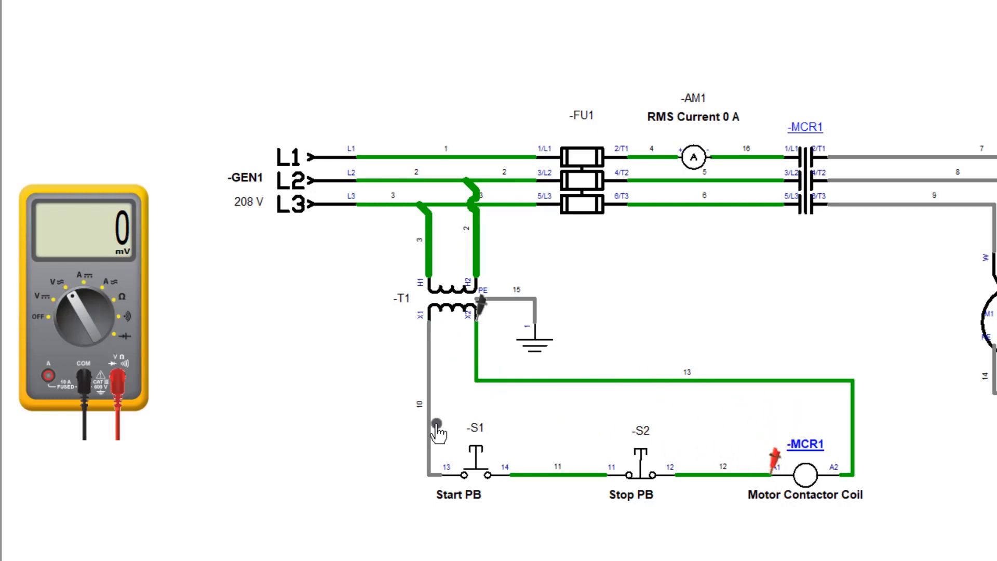
Step: Hold Start PB to read 119.57 V at the contactor coil A1, then release to 0 mV
left_click(471, 474)
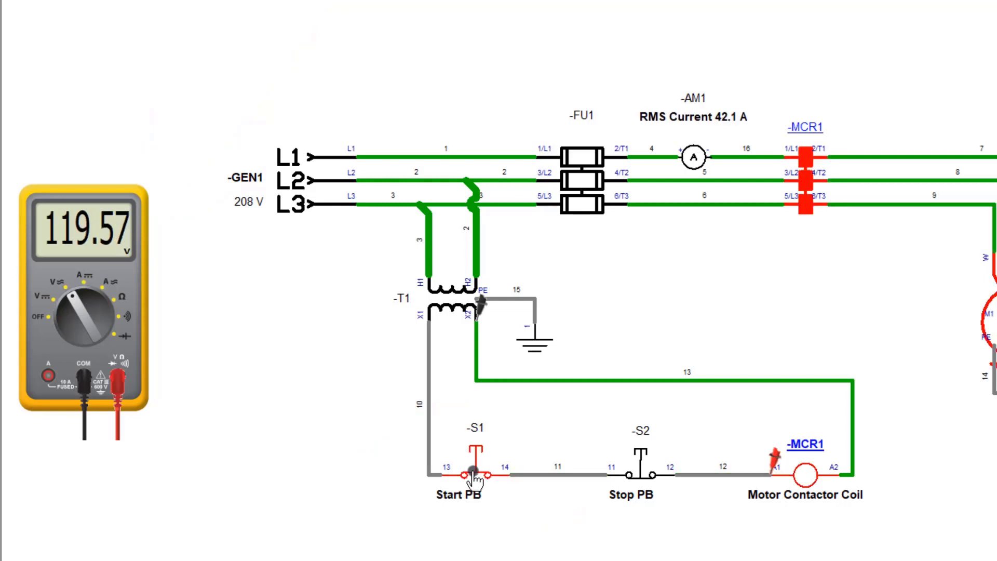
left_click(472, 474)
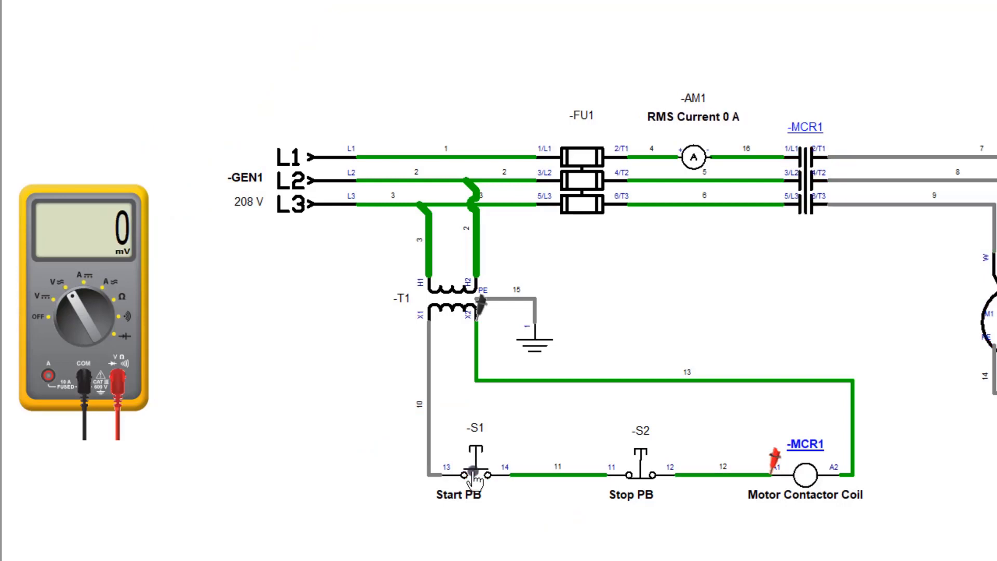
left_click(474, 475)
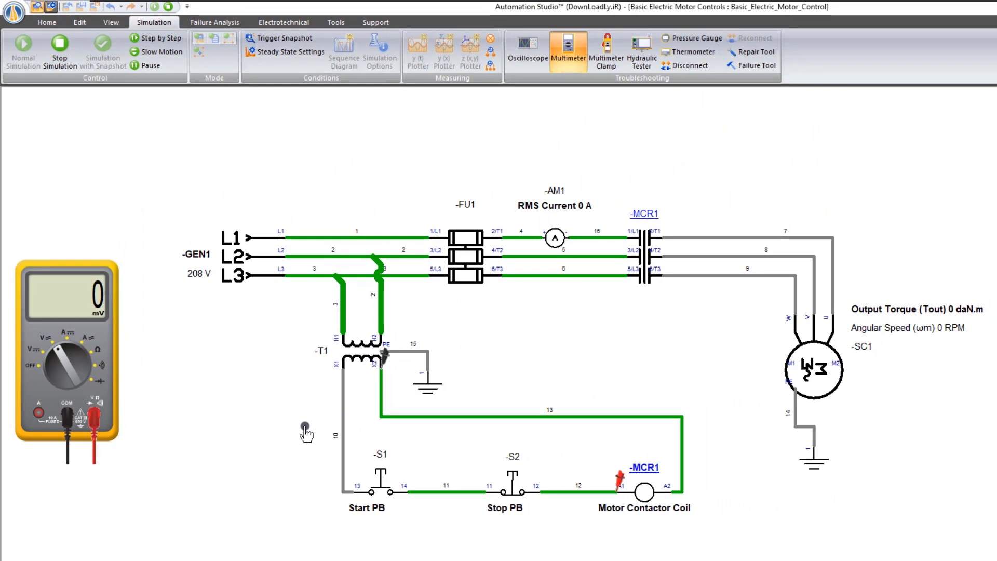
mouse_move(299, 442)
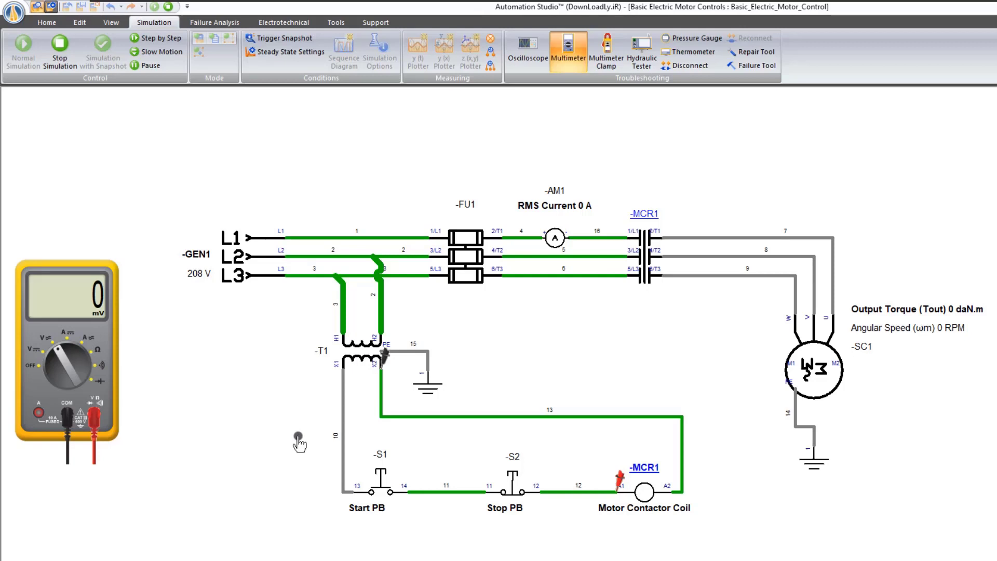
Step: Start the motor and lower load torque to 1.56 daN.m, giving 14 A at 1775 RPM
left_click(375, 490)
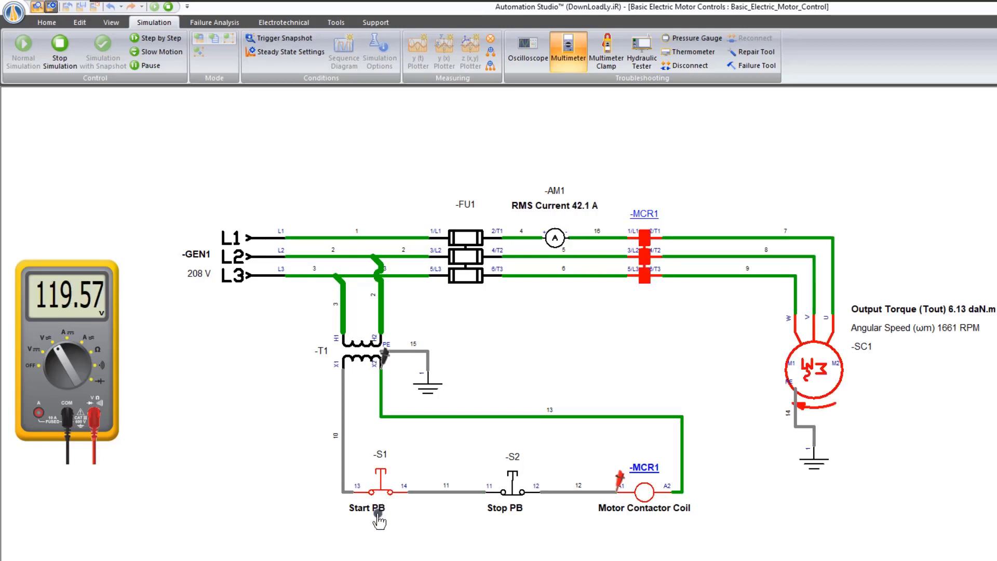
mouse_move(823, 378)
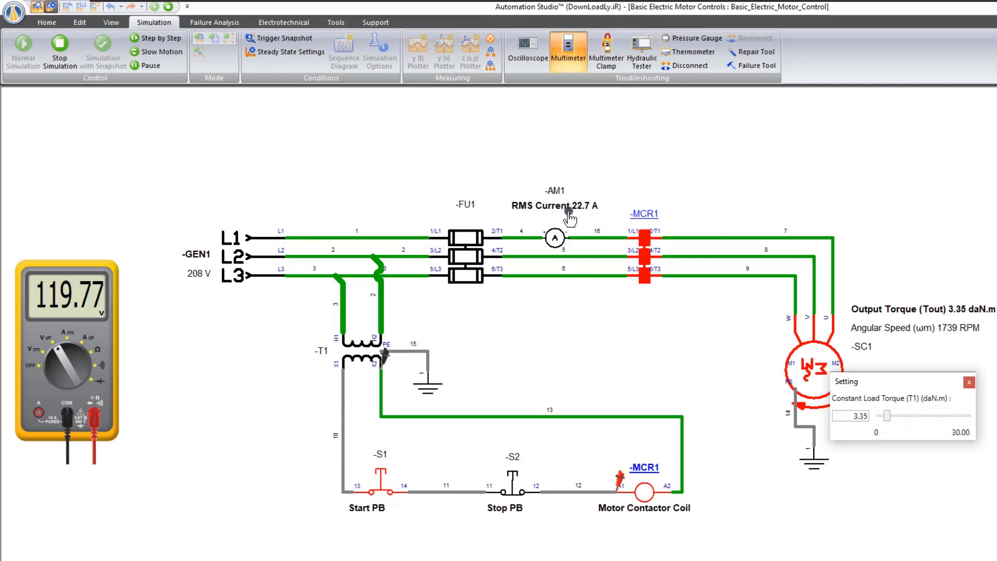
mouse_move(607, 278)
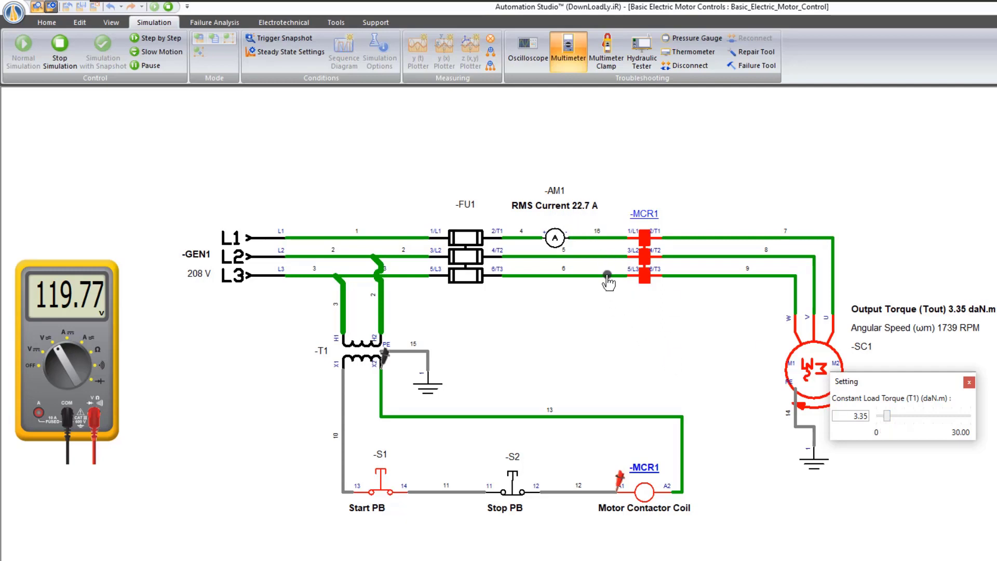
mouse_move(900, 401)
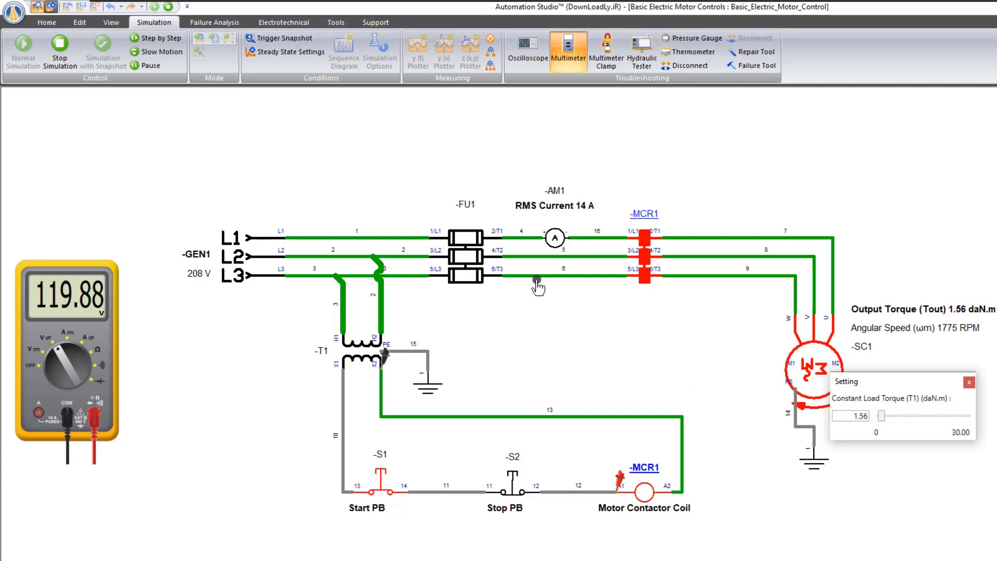
left_click(969, 381)
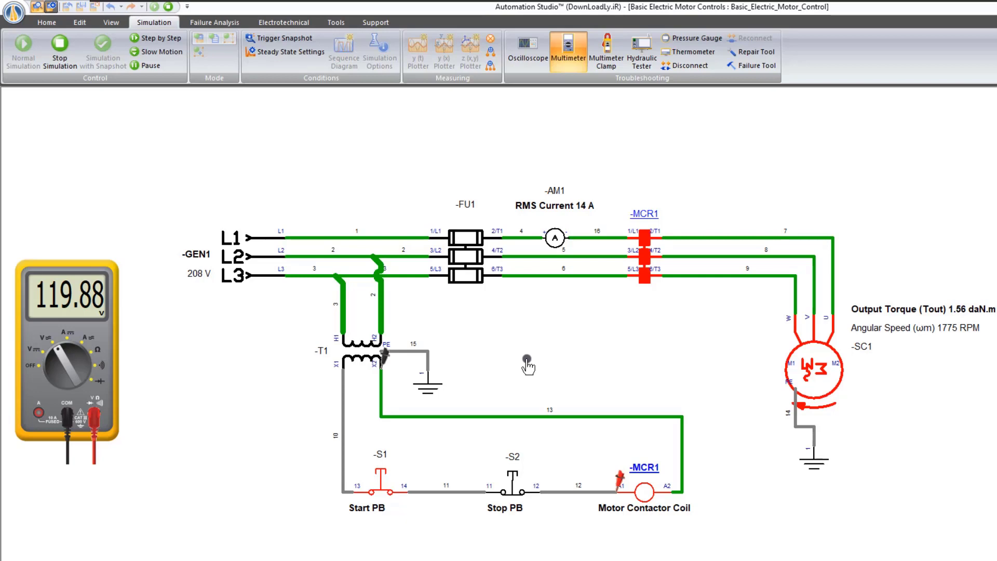
mouse_move(467, 249)
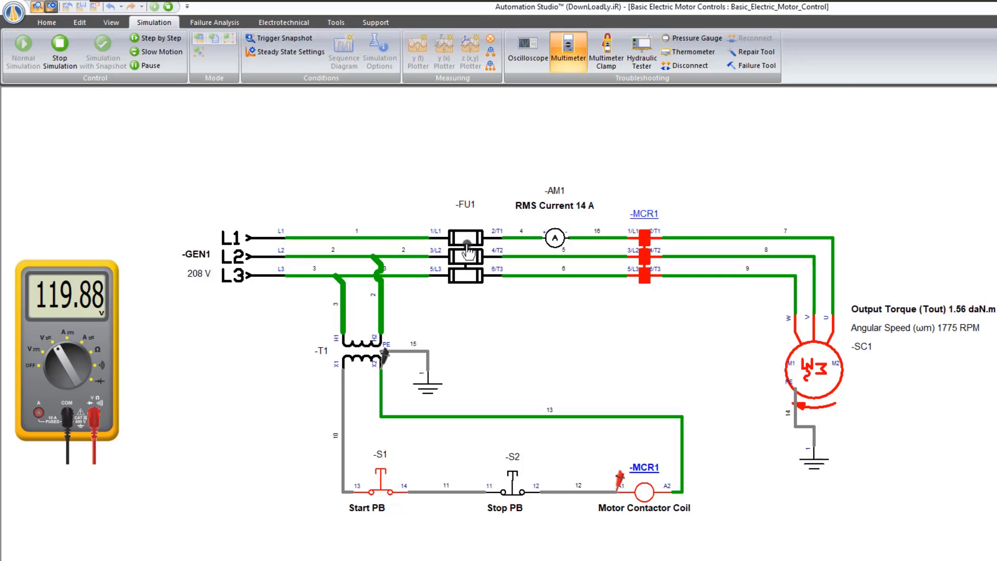
mouse_move(486, 348)
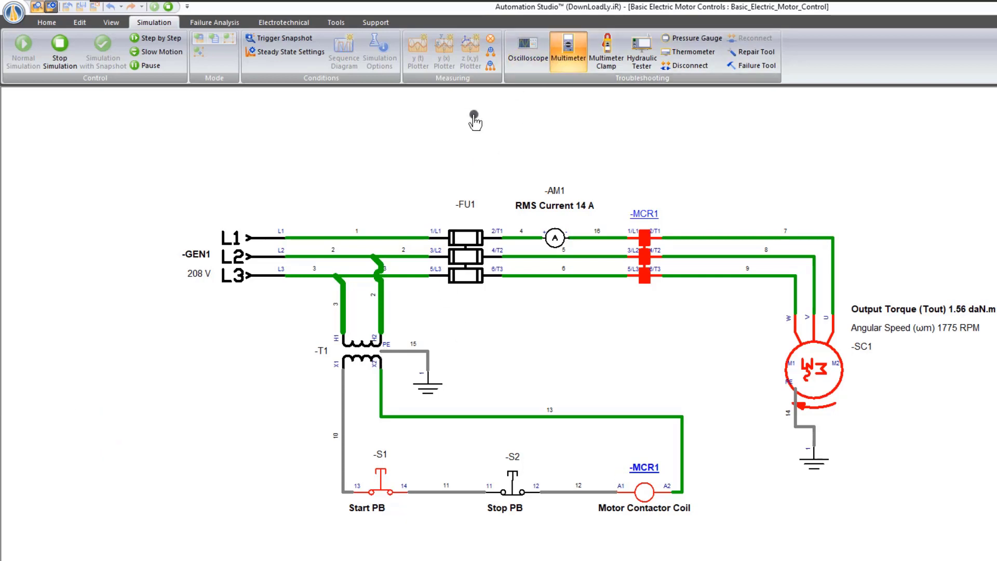
Step: Stop the running simulation from the Simulation ribbon, returning the circuit to edit mode
left_click(58, 48)
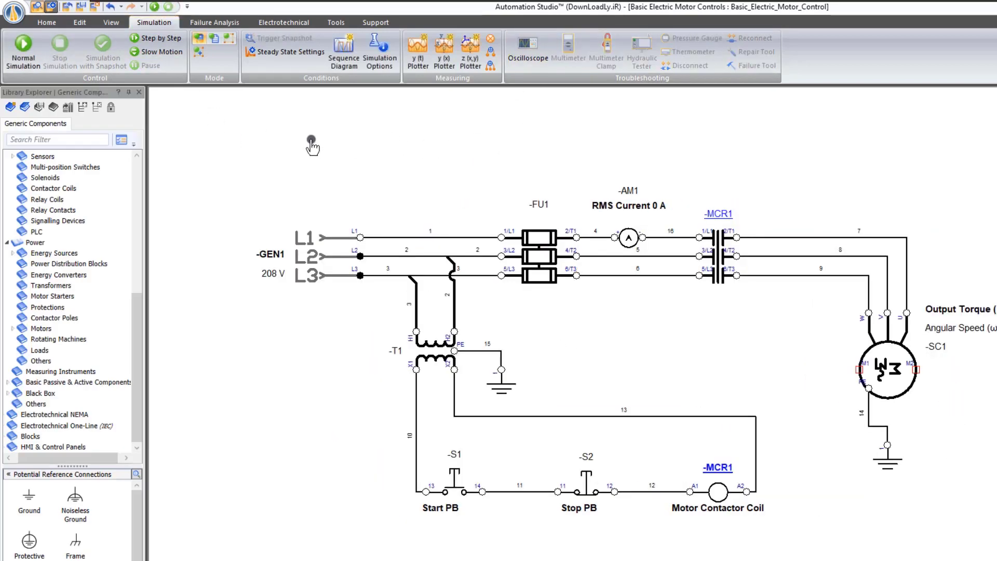
mouse_move(493, 334)
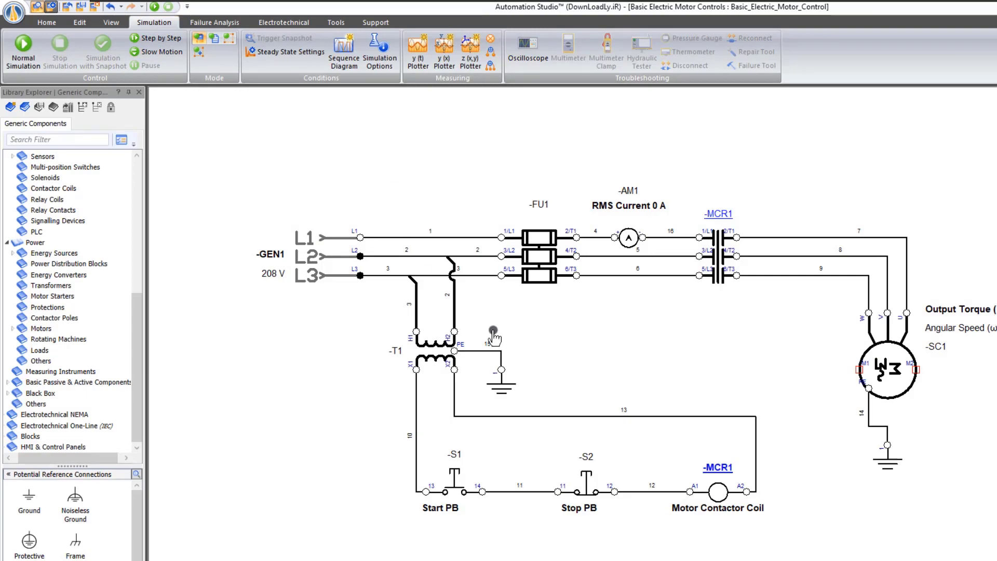